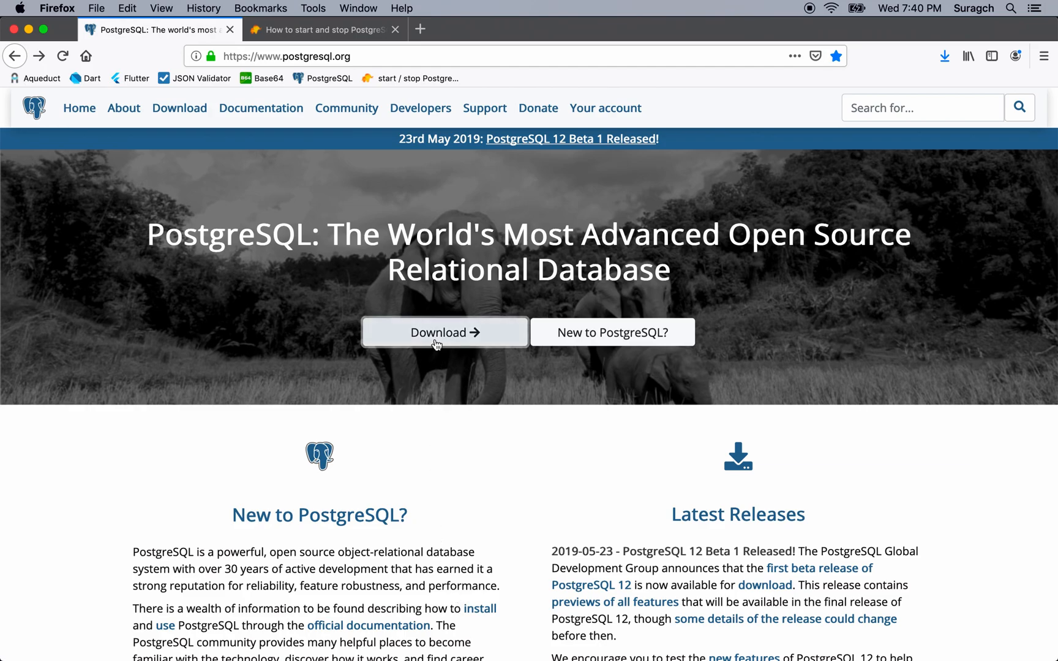
- Go from the postgresql.org homepage to its Downloads page
{"action": "left_click", "coordinate": [444, 332]}
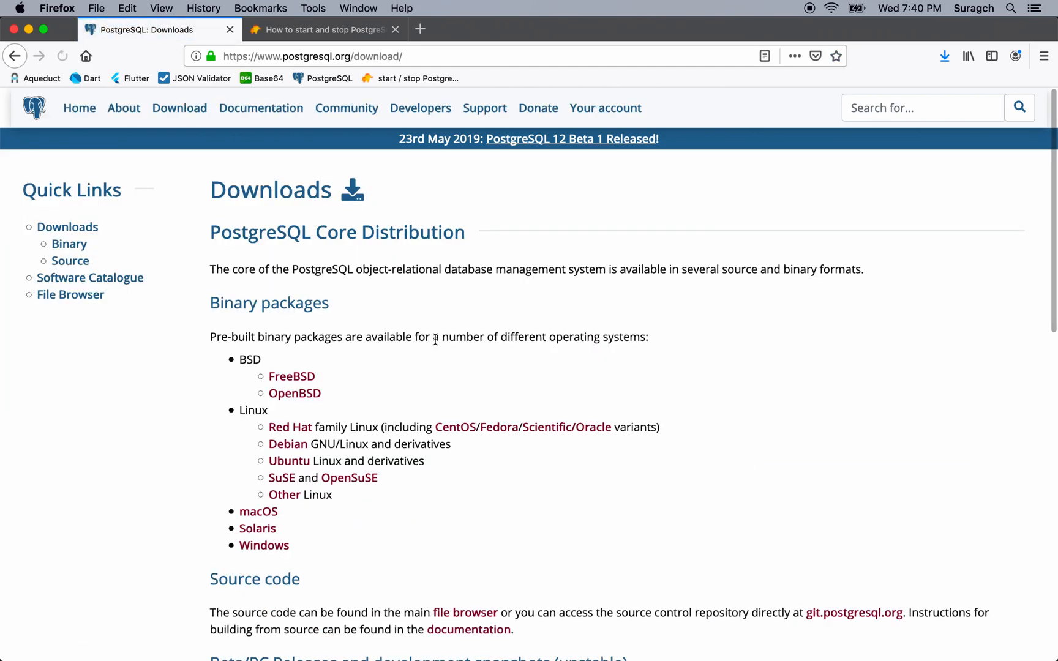
{"action": "mouse_move", "coordinate": [230, 383]}
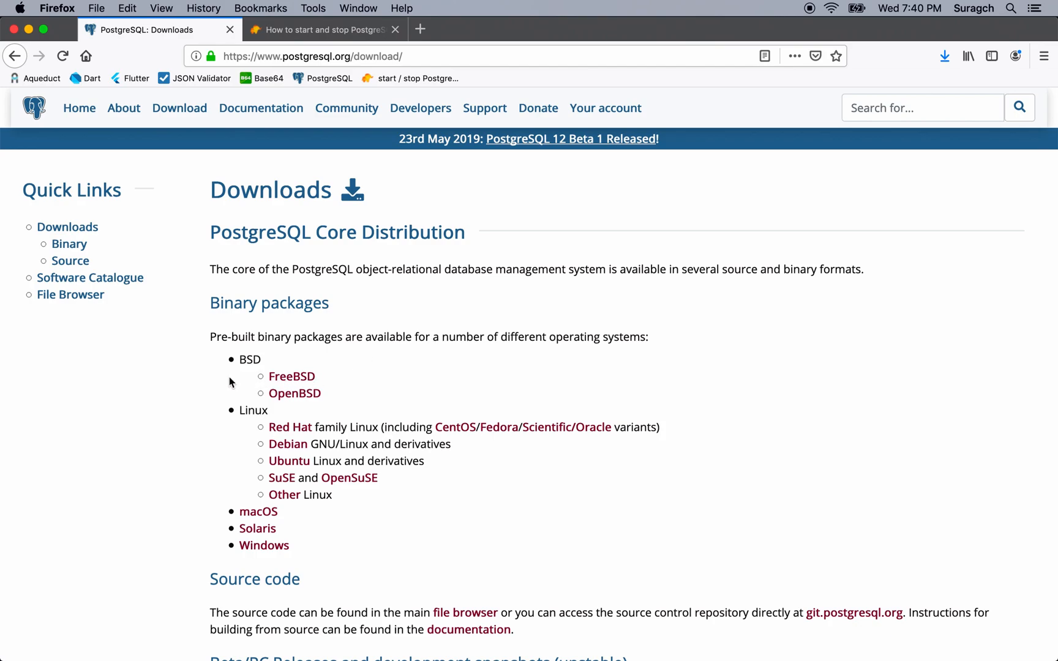
{"action": "mouse_move", "coordinate": [227, 558]}
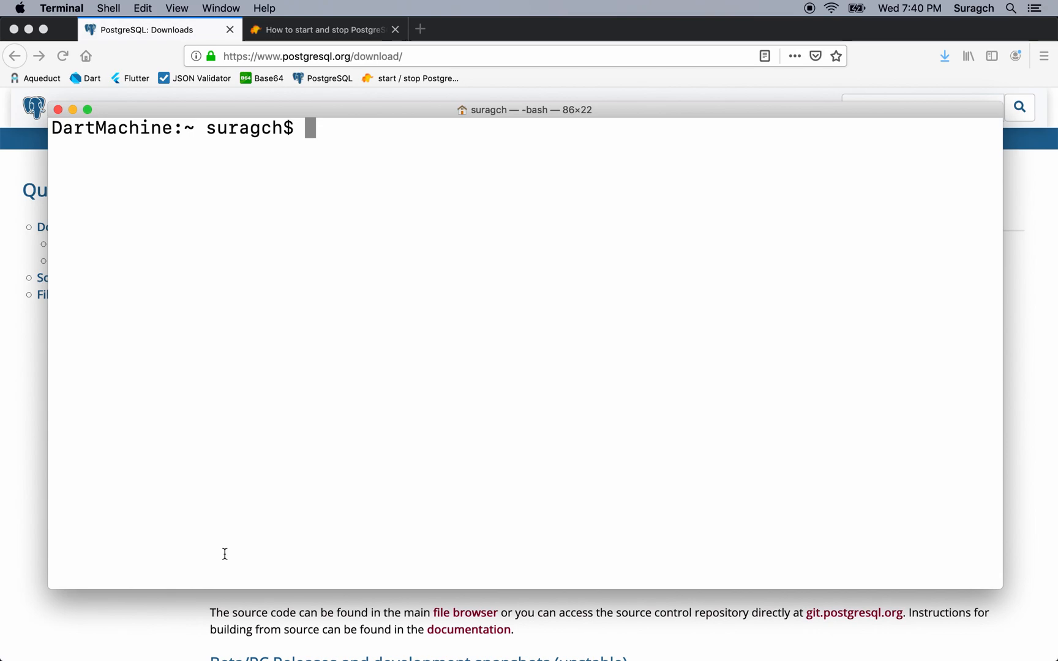
- Run 'brew install postgresql' to install PostgreSQL 11.3 via Homebrew
{"action": "type", "text": "brew ins"}
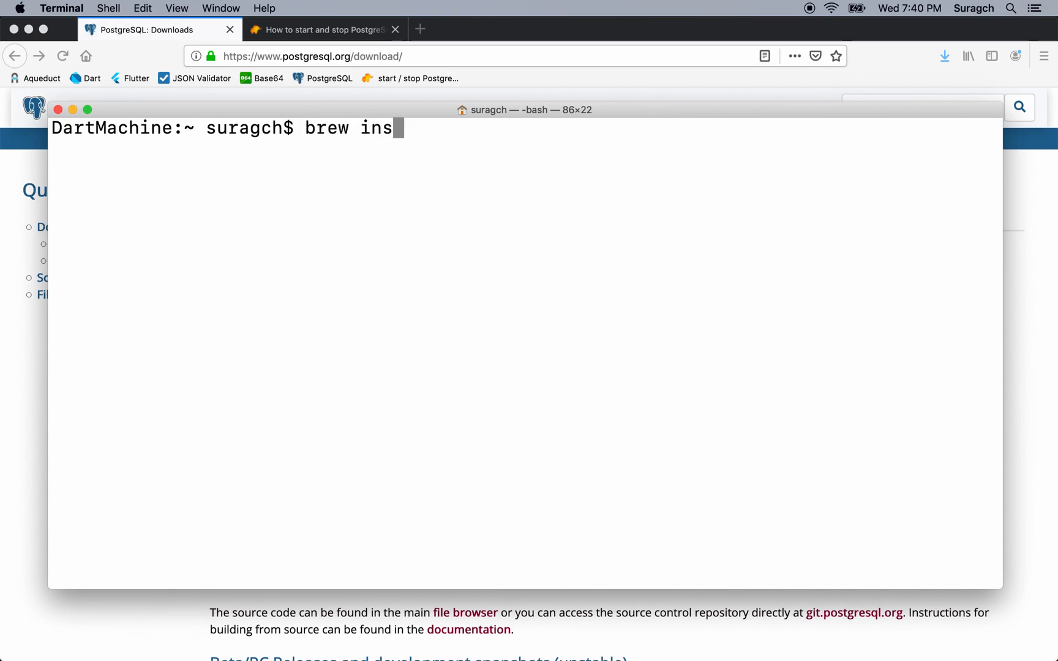
{"action": "type", "text": "tall"}
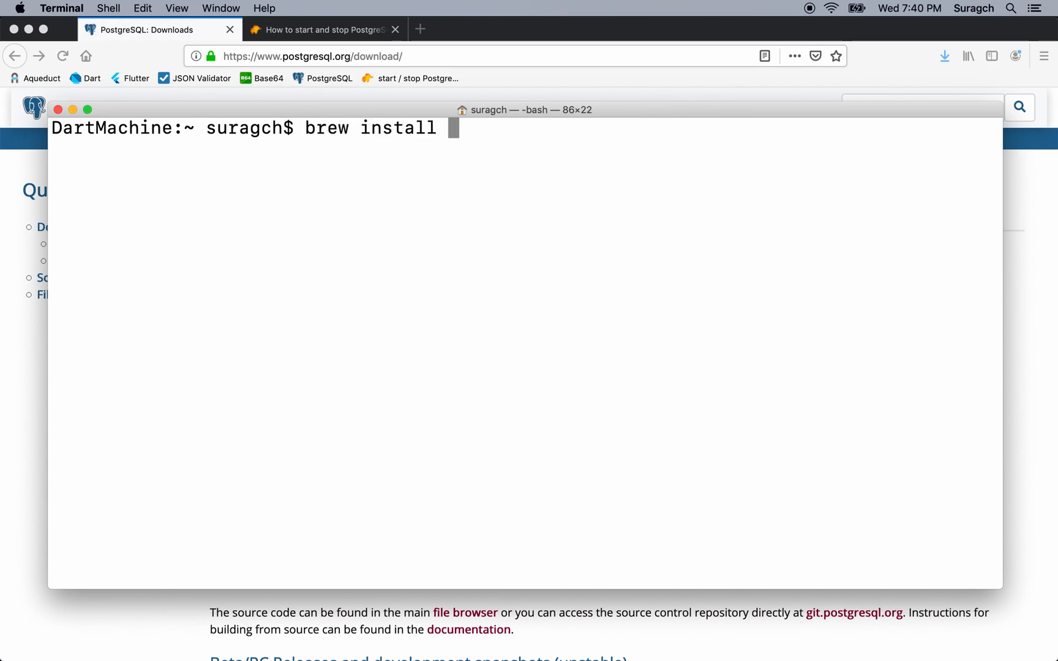
{"action": "type", "text": "postg"}
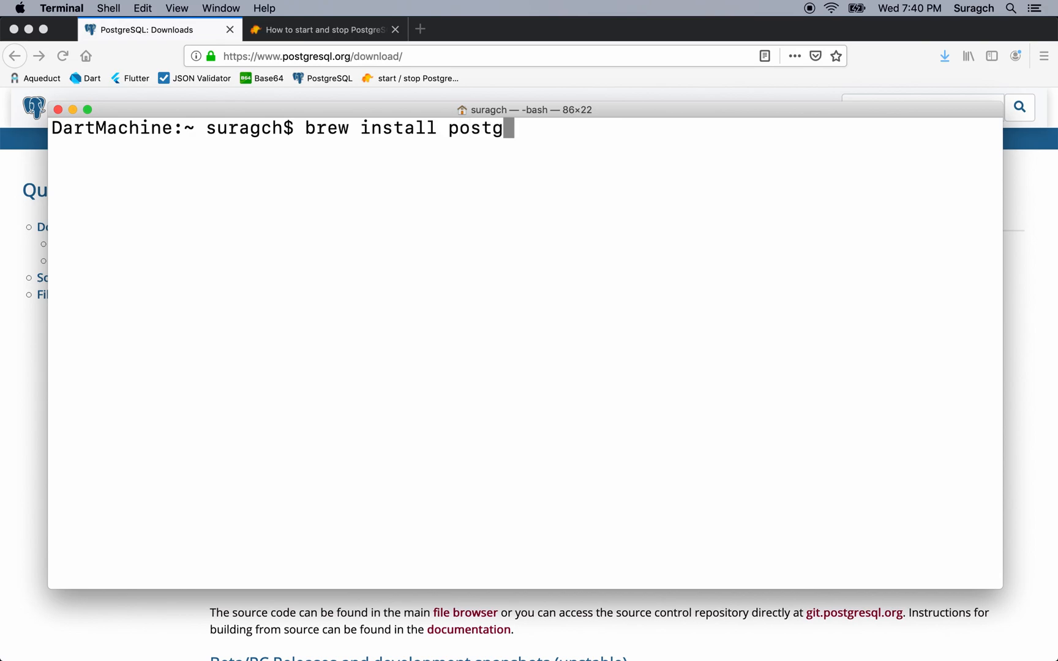
{"action": "type", "text": "resql"}
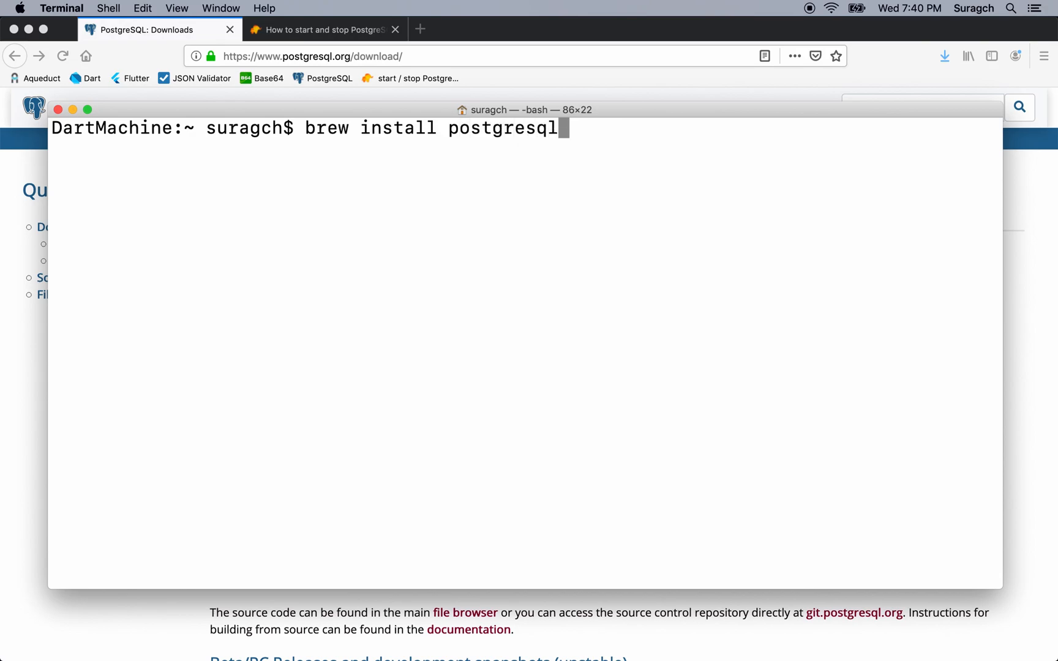
{"action": "key", "text": "Return"}
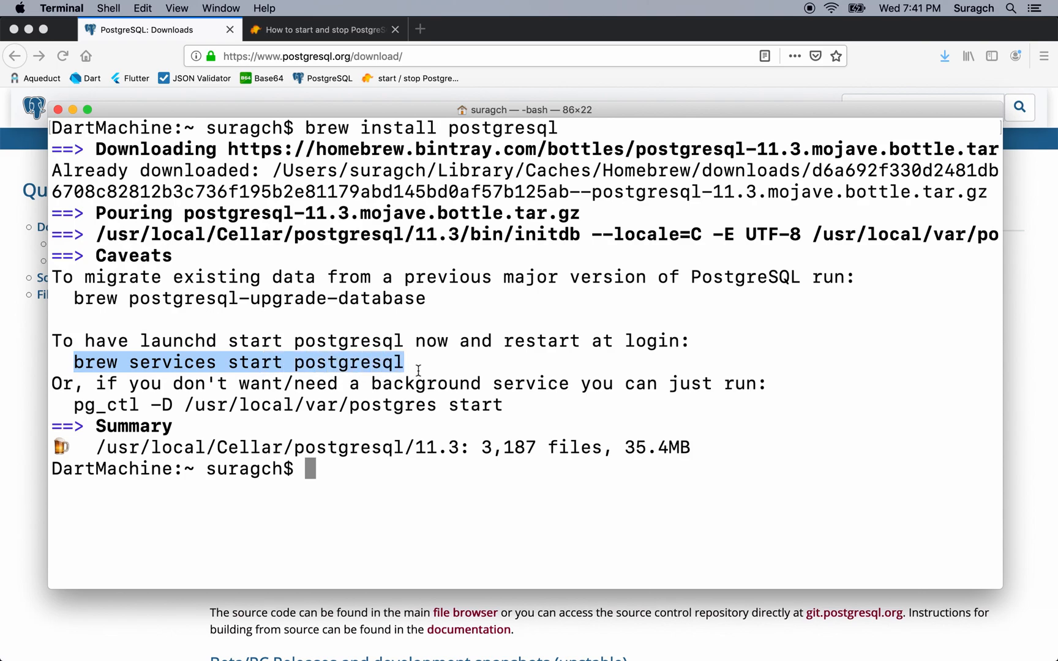
{"action": "mouse_move", "coordinate": [74, 405]}
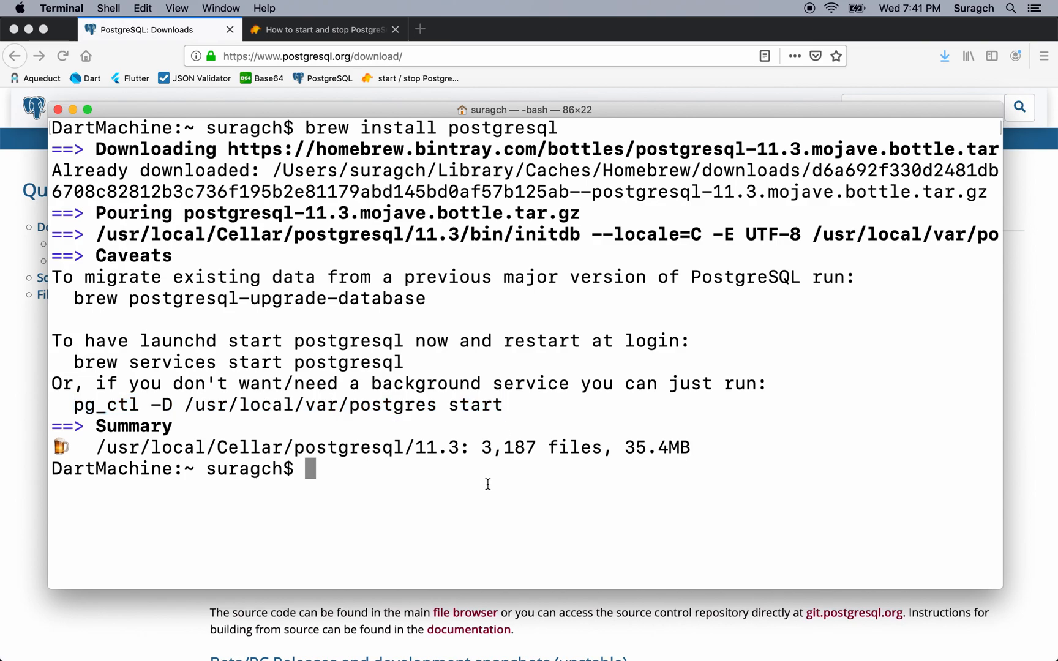
- Start the server with 'pg_ctl -D /usr/local/var/postgres start' and check the started message
{"action": "type", "text": "pg_ctl -D /usr/local/var/postgres start"}
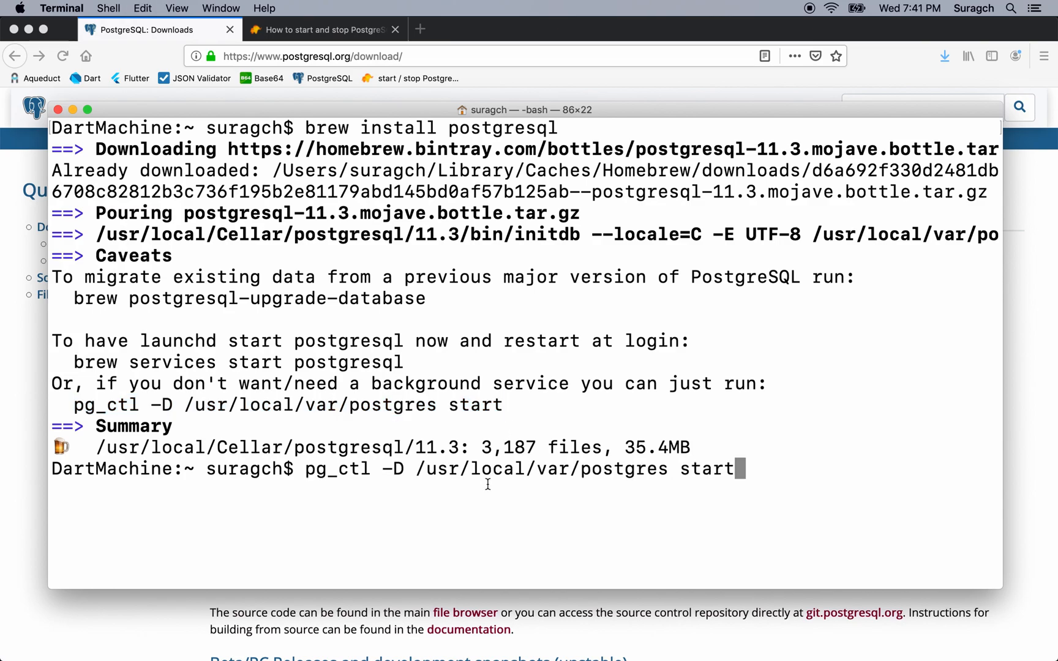
{"action": "key", "text": "Return"}
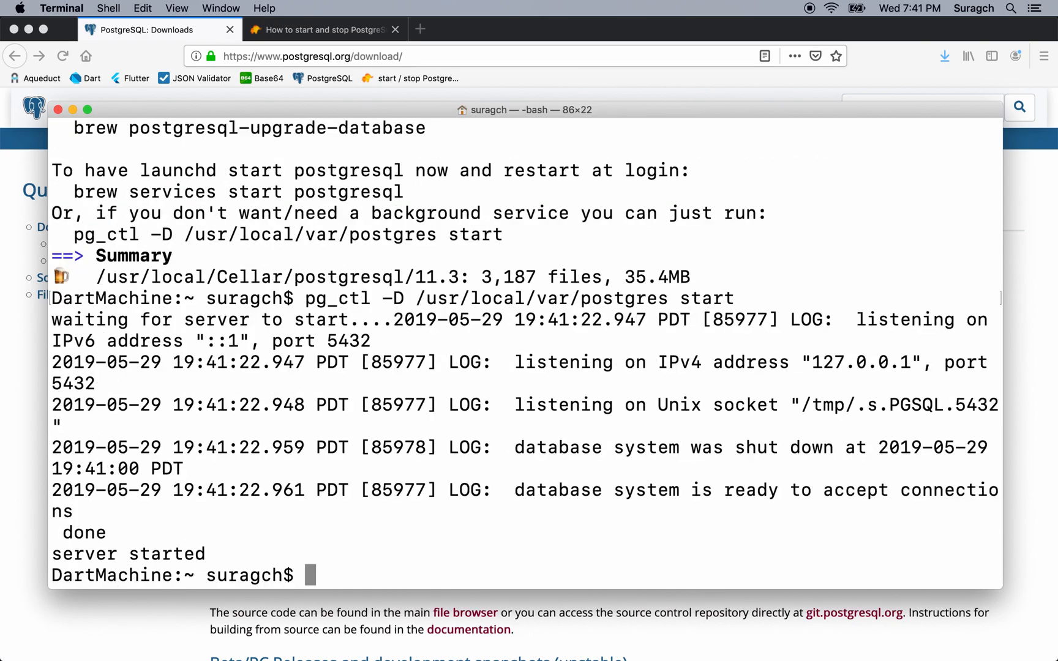
{"action": "double_click", "coordinate": [128, 554]}
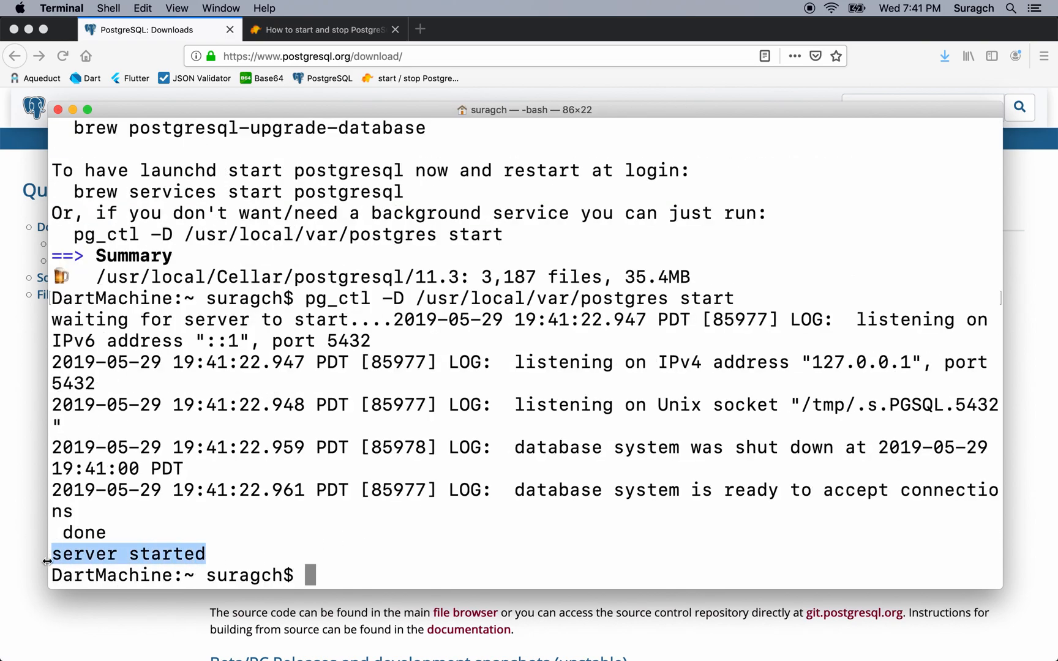
{"action": "left_click", "coordinate": [311, 575]}
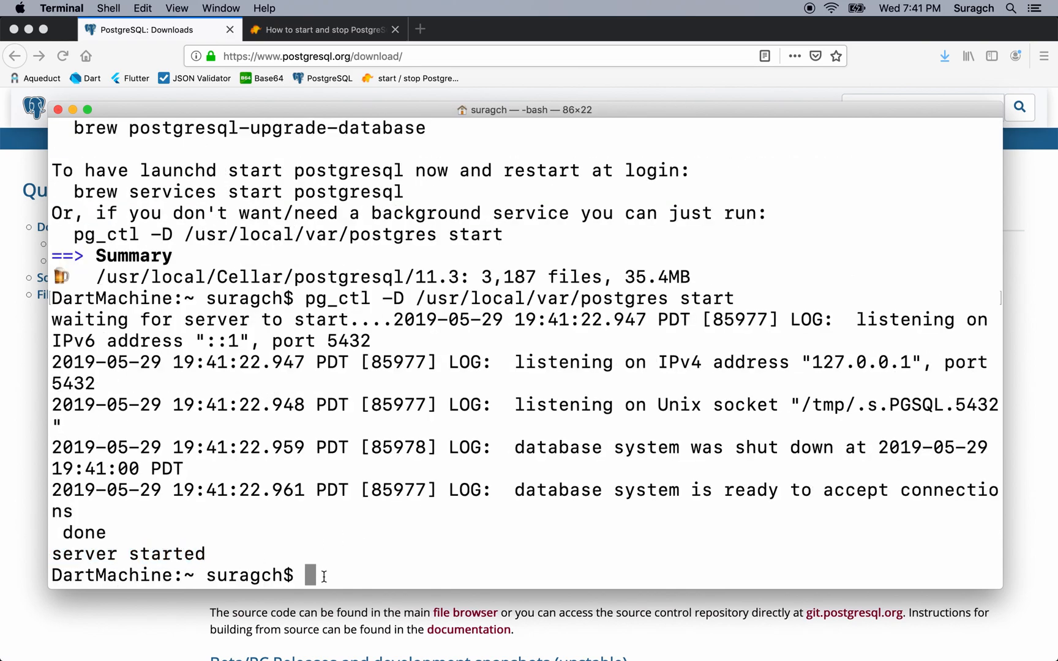
- Stop the server with 'pg_ctl -D /usr/local/var/postgres stop', running it twice
{"action": "type", "text": "pg_ctl -D /usr/local/var/postgres sta"}
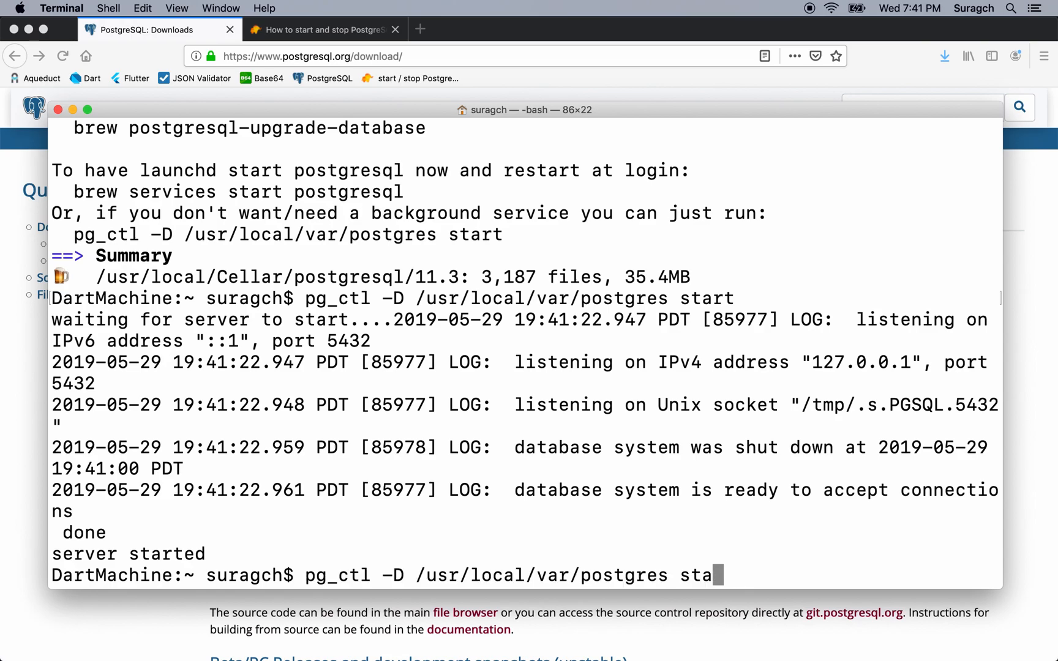
{"action": "type", "text": "op"}
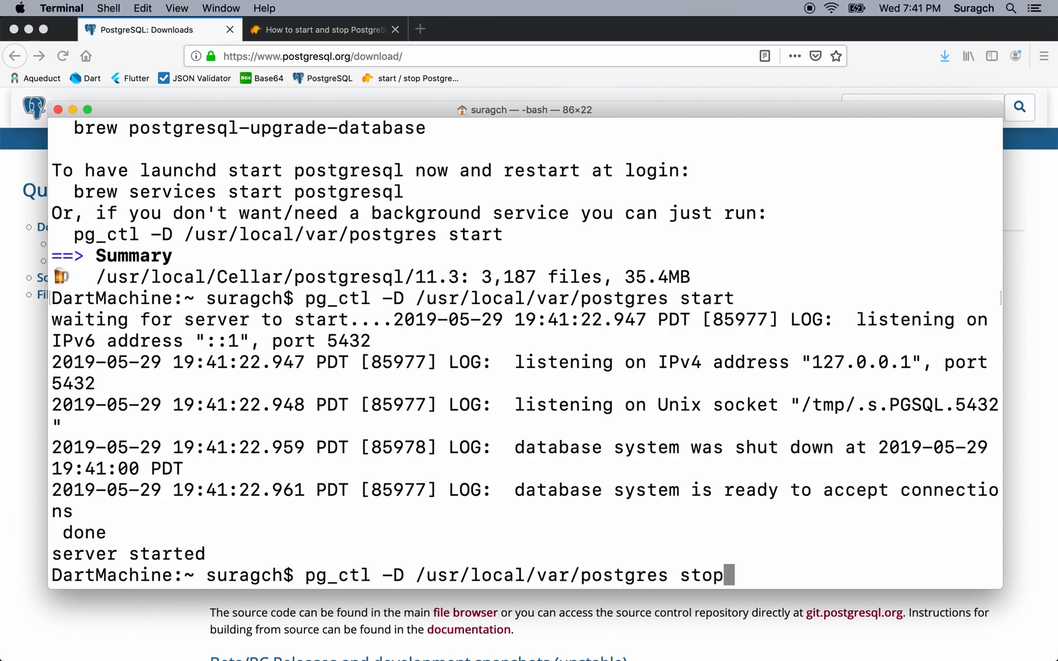
{"action": "key", "text": "Return"}
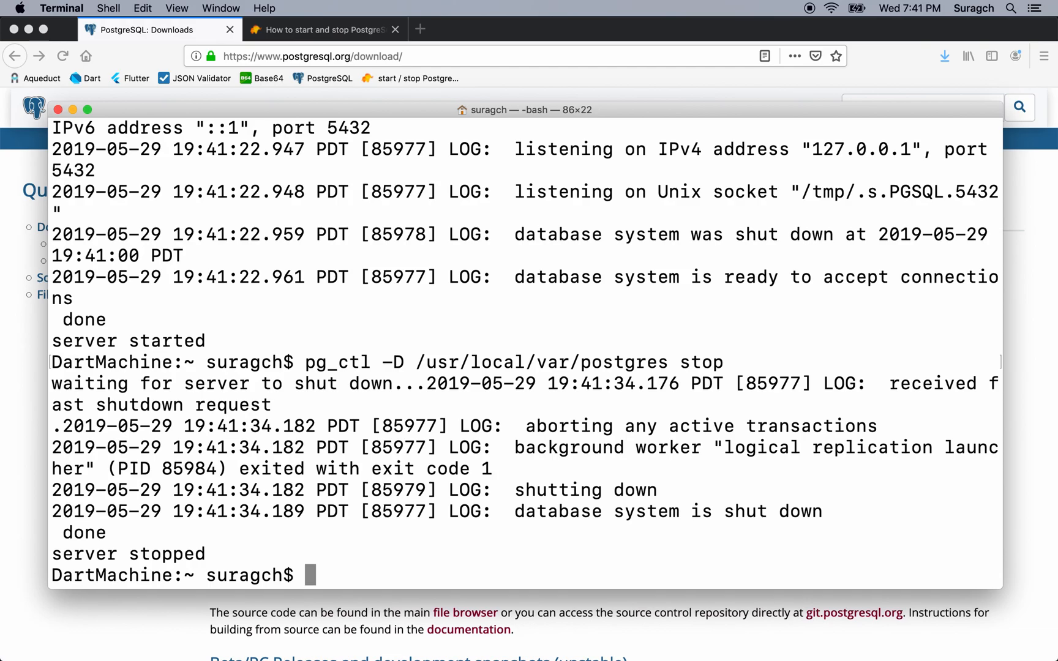
{"action": "type", "text": "pg_ctl -D /usr/local/var/postgres stop"}
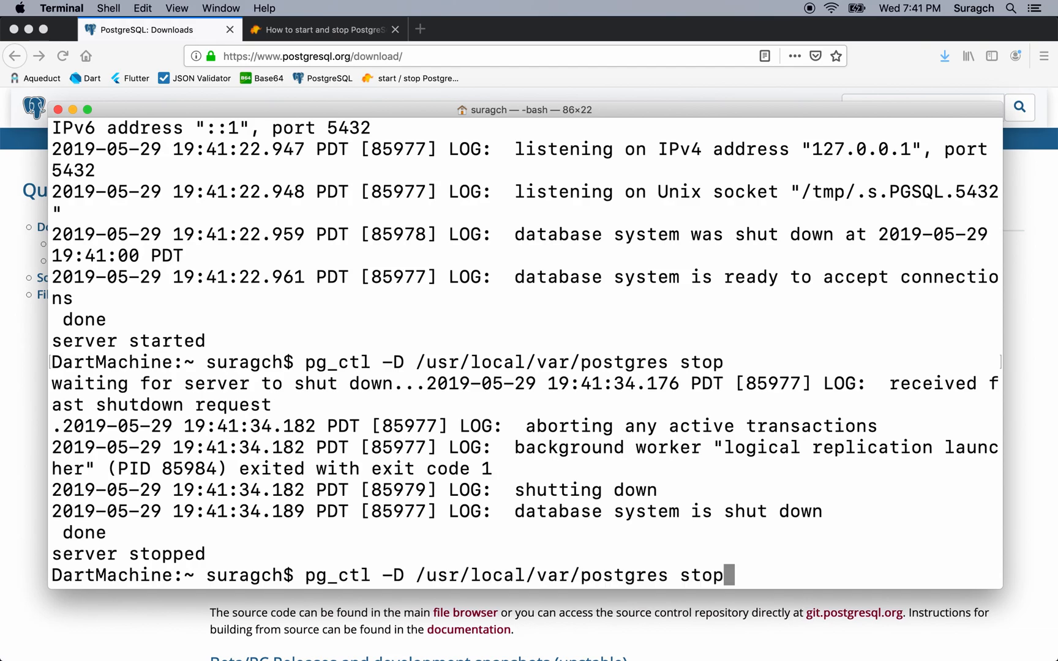
{"action": "key", "text": "Return"}
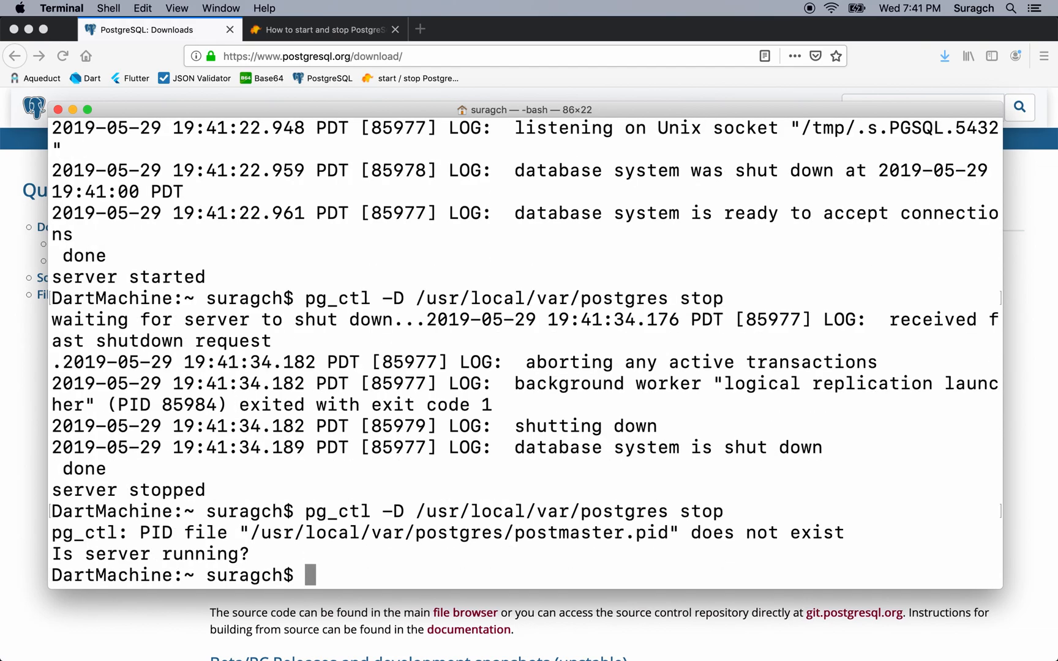
- Start the PostgreSQL server again with pg_ctl so it is running
{"action": "type", "text": "pg_ctl -D /usr/local/var/postgres stop"}
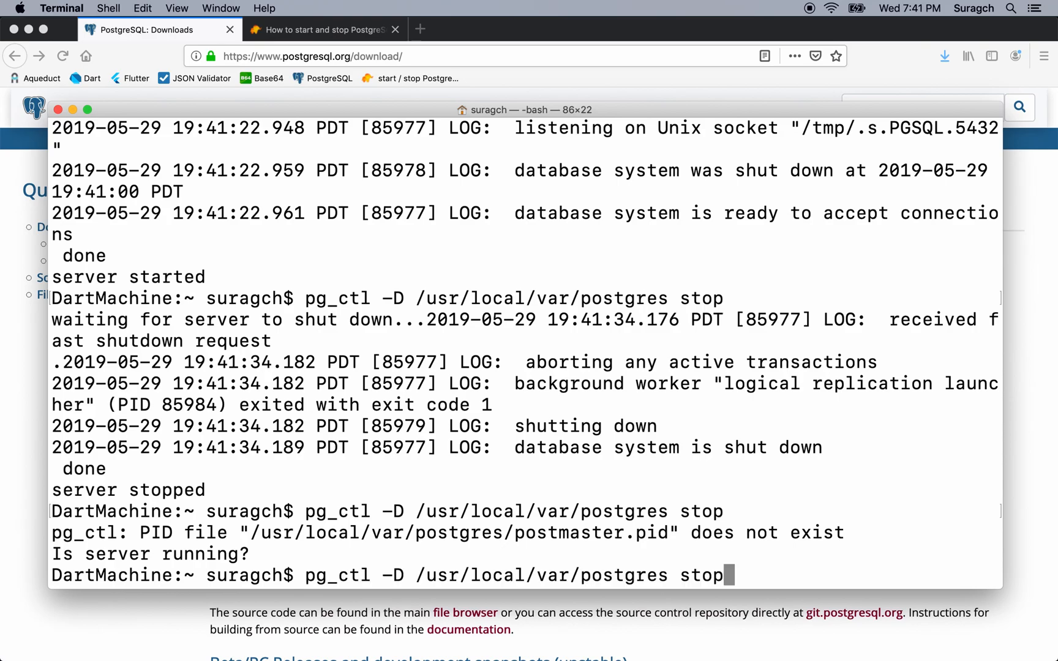
{"action": "type", "text": "start"}
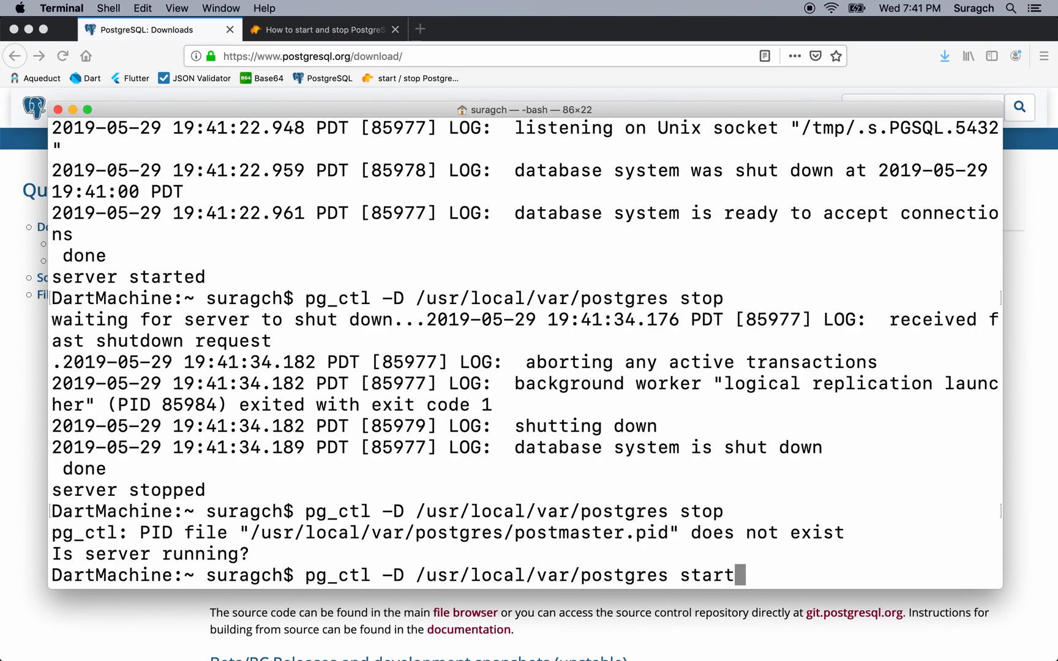
{"action": "key", "text": "Return"}
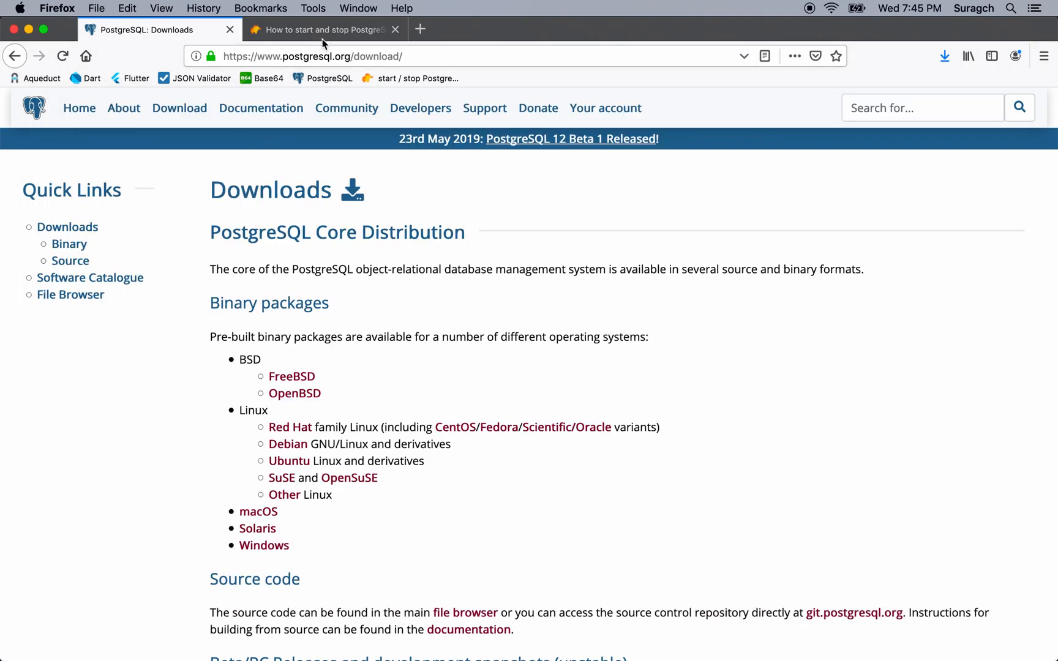
- Switch to the TablePlus start/stop PostgreSQL article and scroll through its macOS, Windows and Linux sections
{"action": "left_click", "coordinate": [323, 29]}
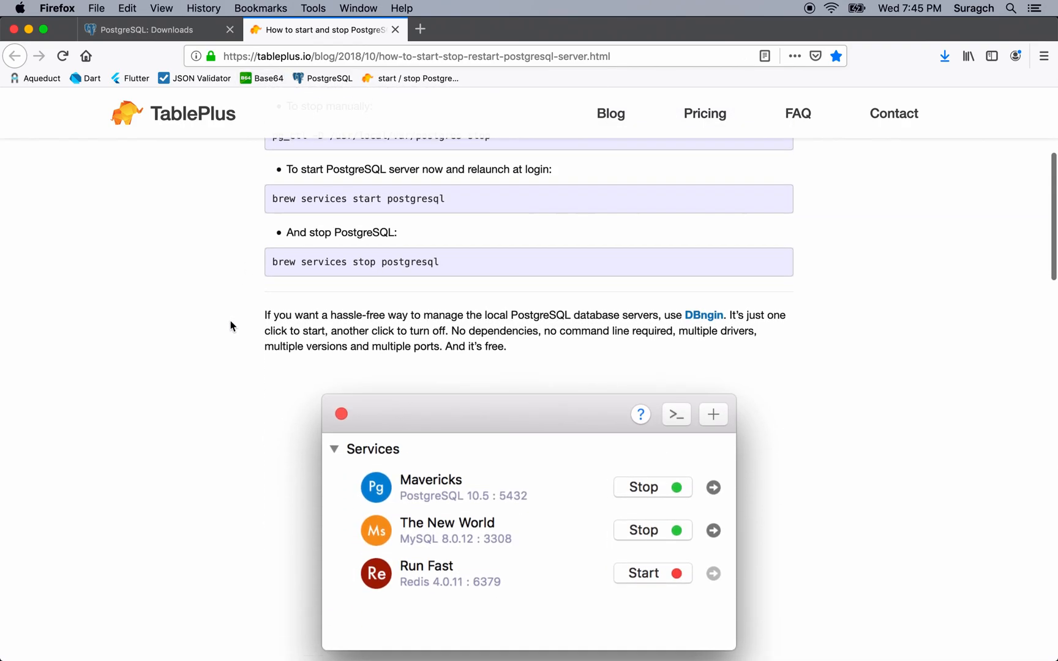
{"action": "scroll", "scroll_direction": "down", "scroll_amount": 3}
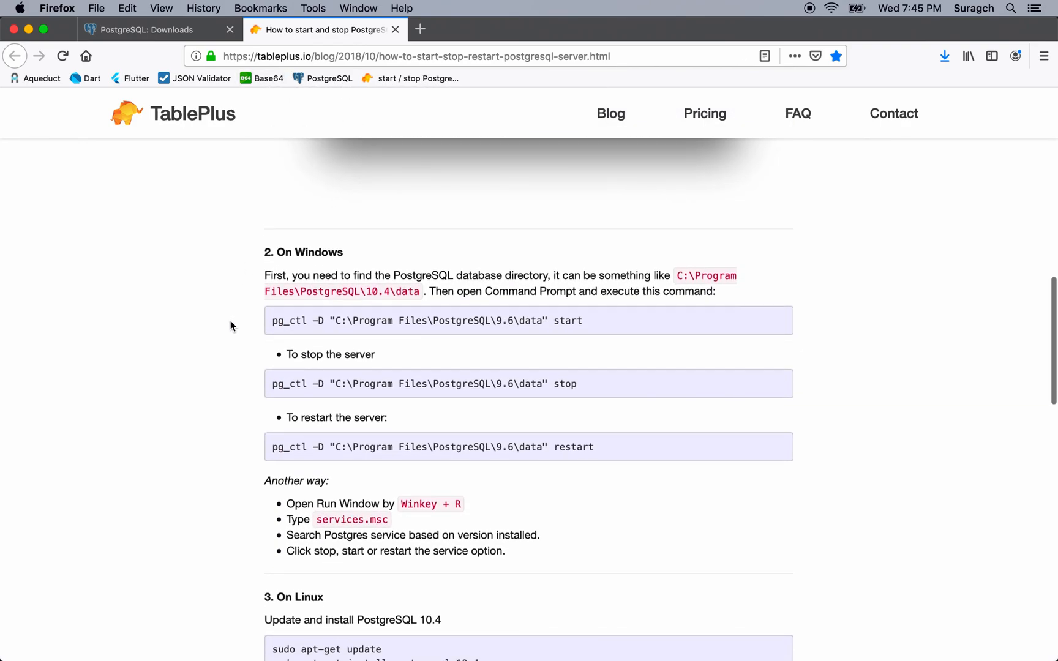
{"action": "scroll", "scroll_direction": "down", "scroll_amount": 3}
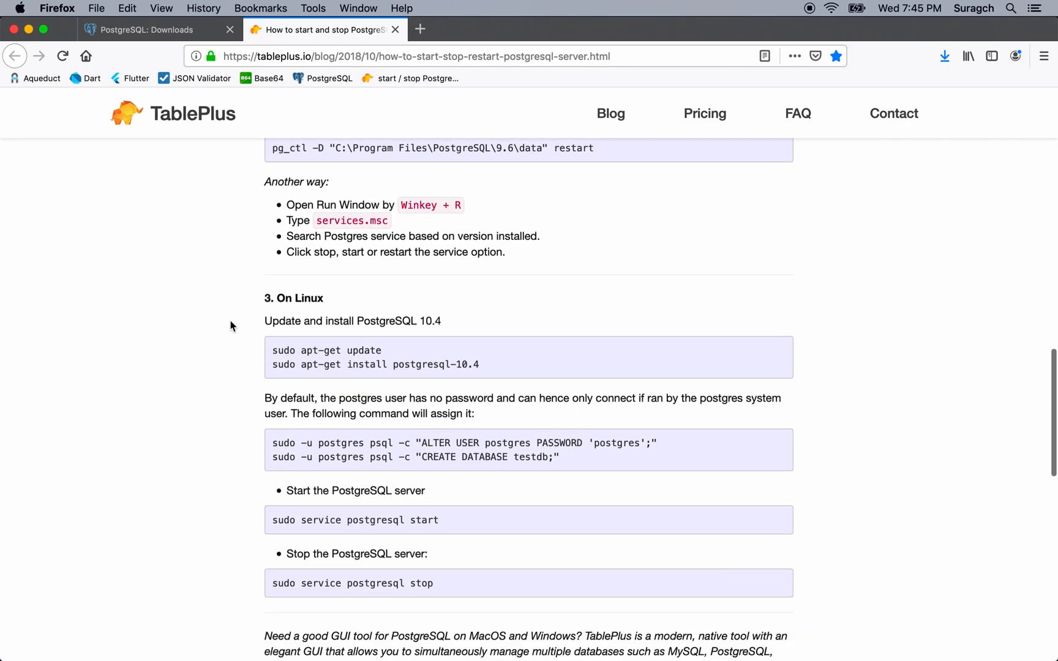
{"action": "scroll", "scroll_direction": "down", "scroll_amount": 3}
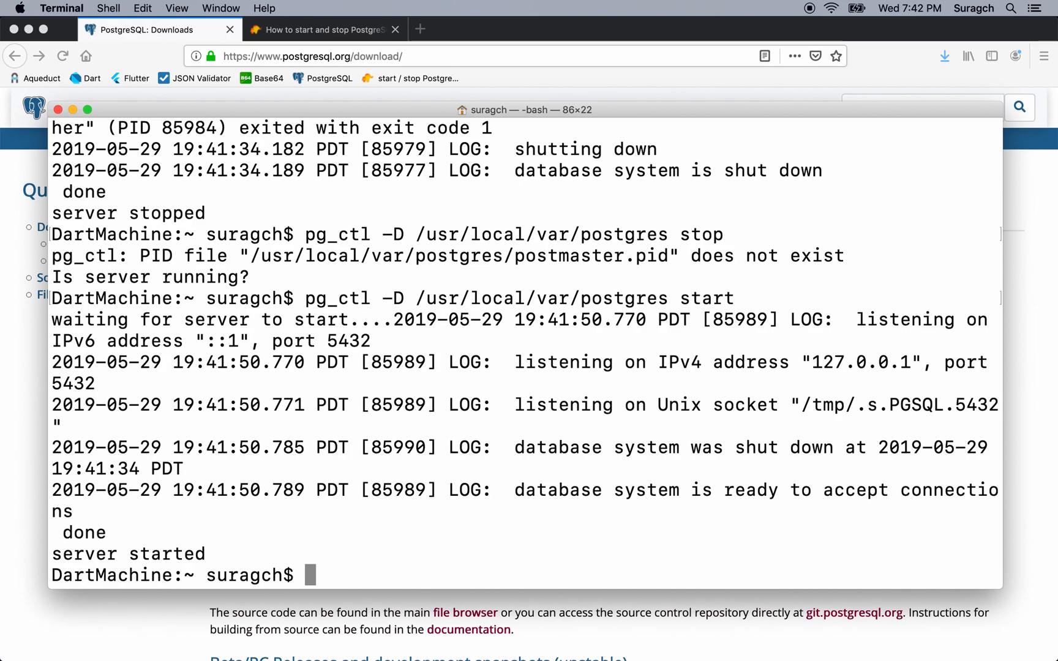
- Run 'psql postgres' to open a psql session and list the existing databases
{"action": "type", "text": "ps"}
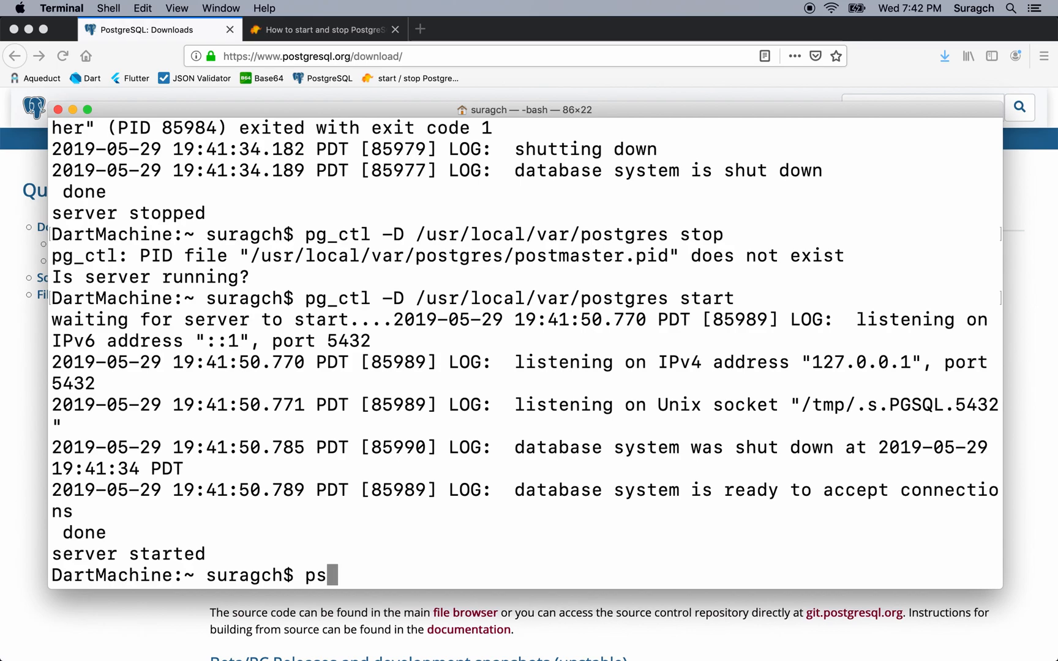
{"action": "type", "text": "ql"}
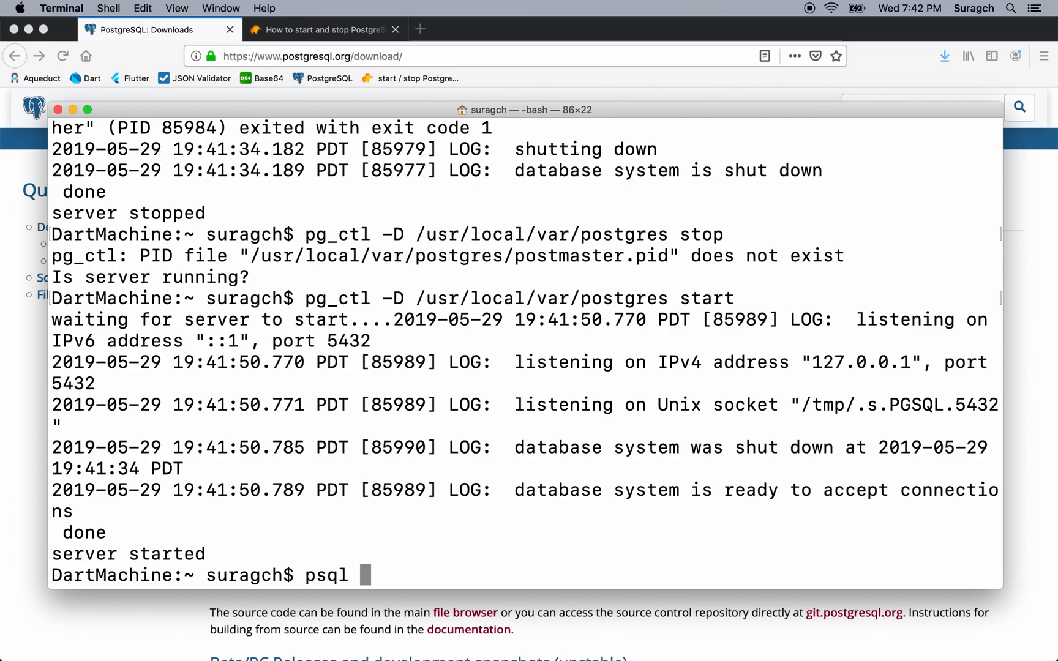
{"action": "type", "text": "post"}
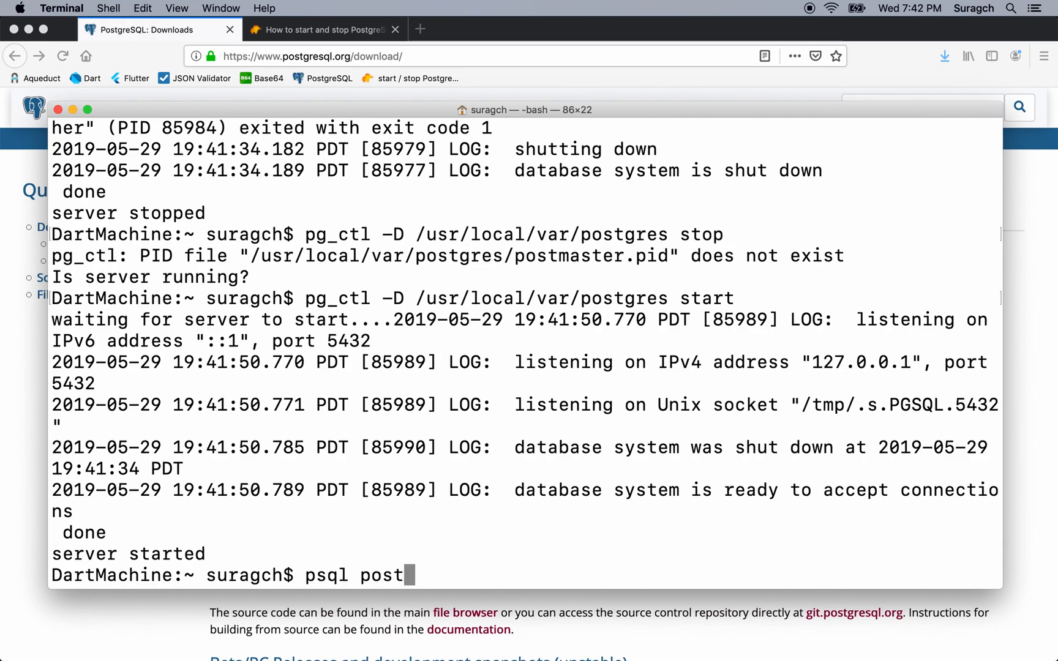
{"action": "type", "text": "gres"}
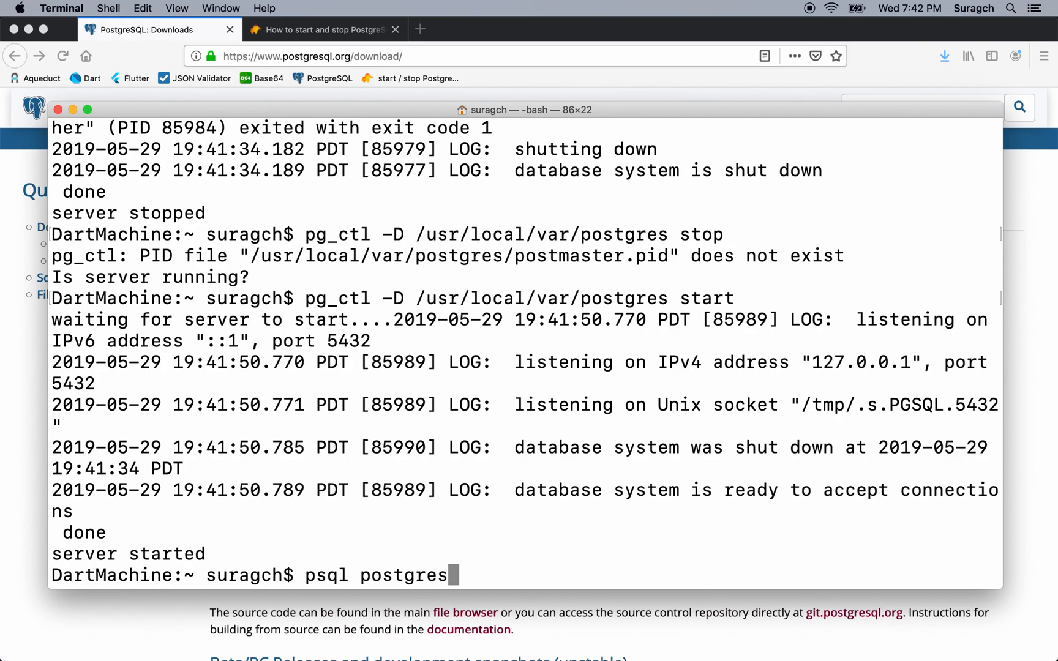
{"action": "key", "text": "Return"}
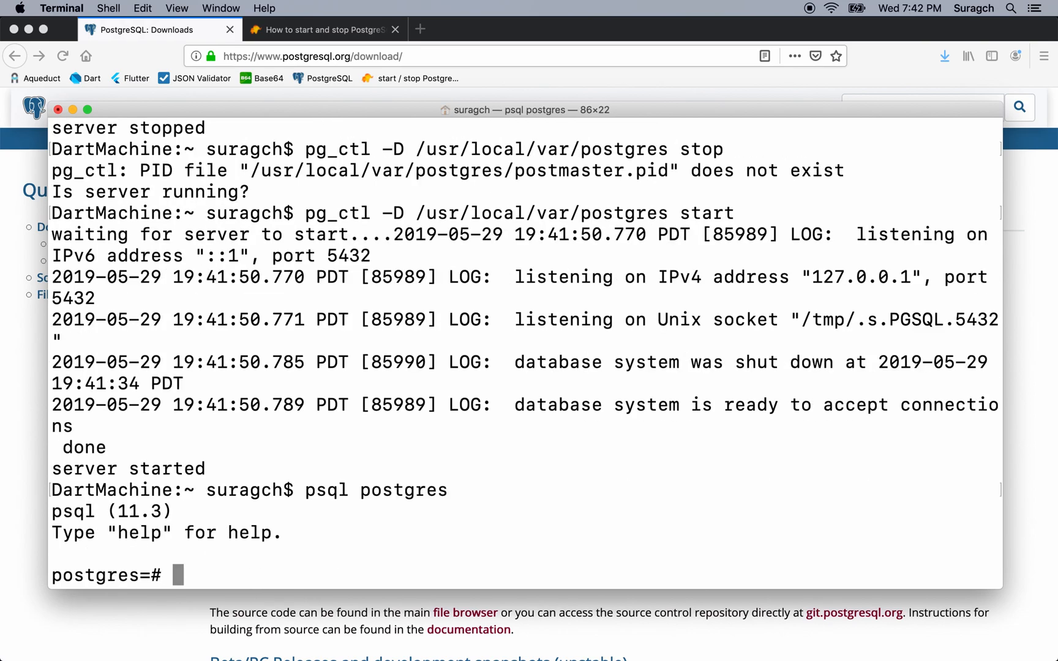
{"action": "type", "text": "\\"}
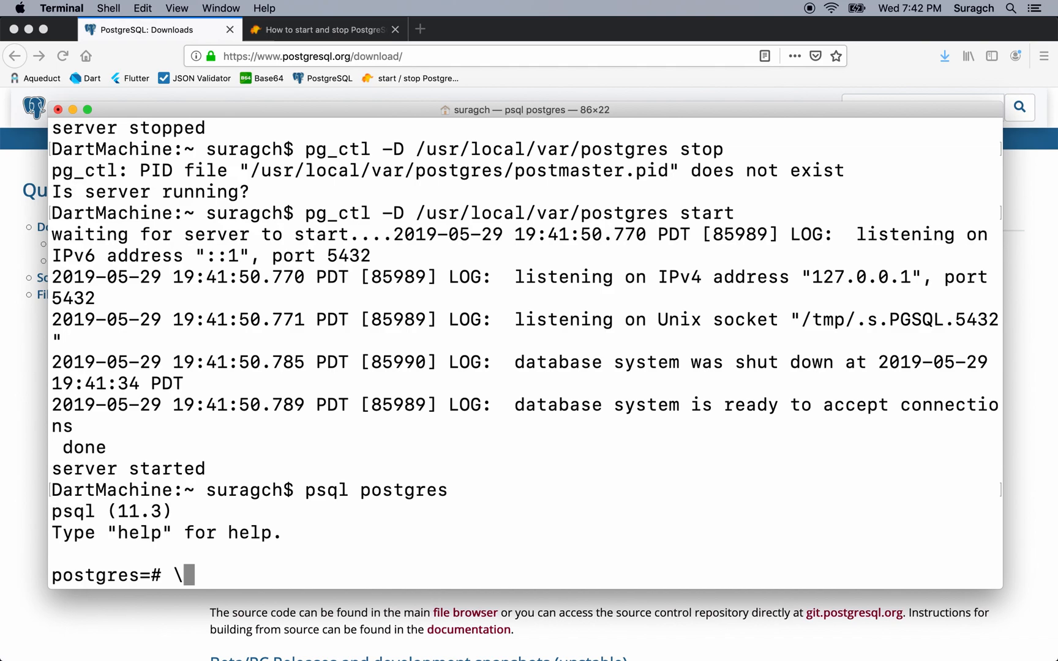
{"action": "key", "text": "Return"}
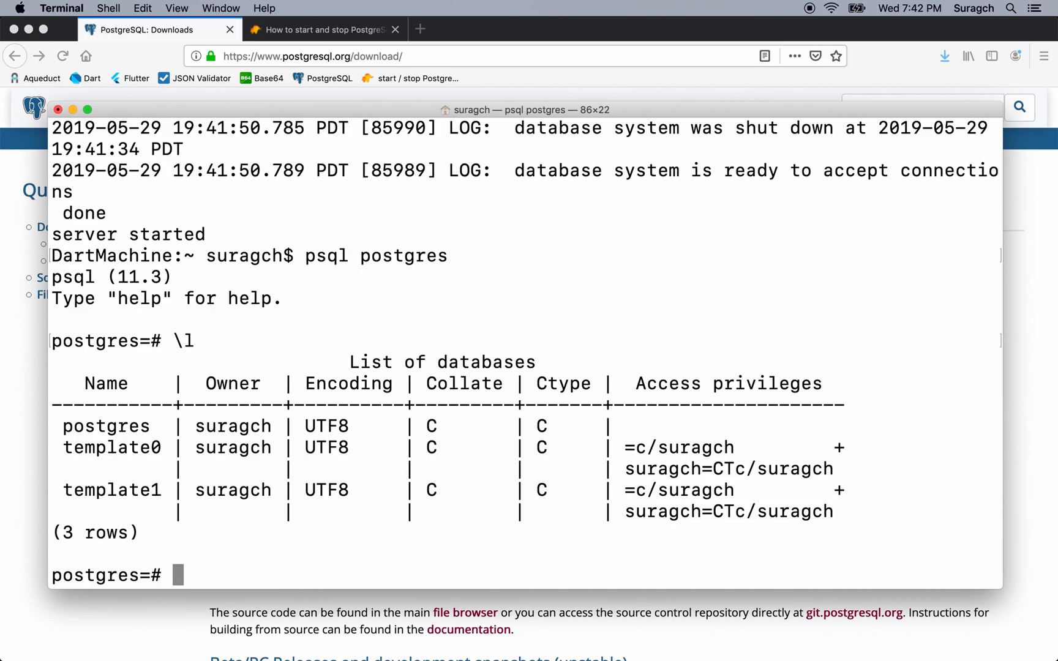
- List the existing roles and their attributes with \du
{"action": "type", "text": "\\du"}
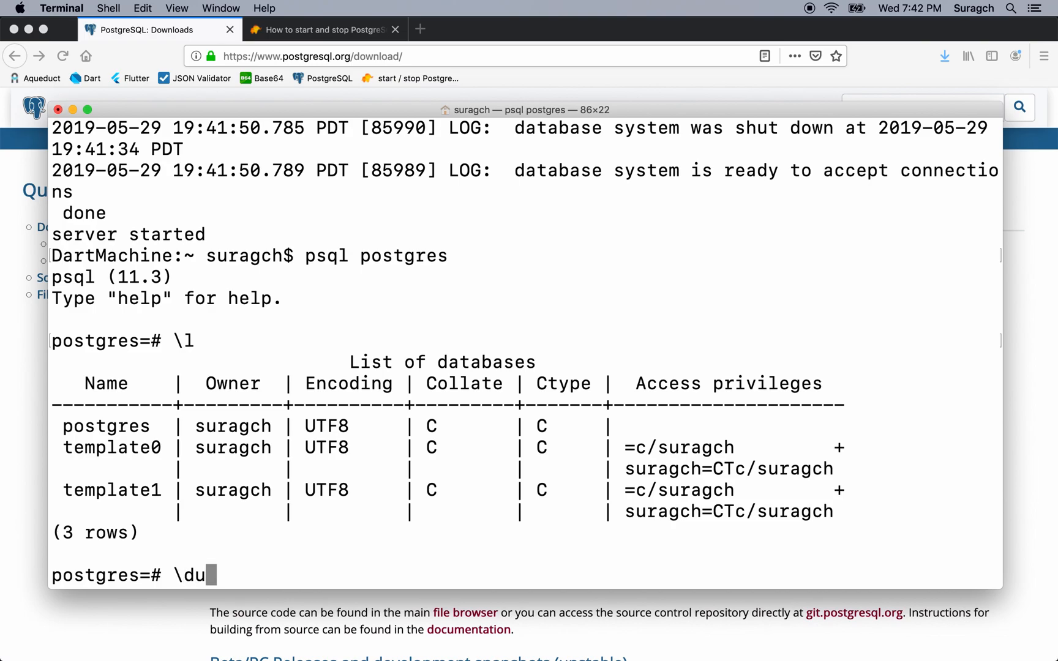
{"action": "key", "text": "Return"}
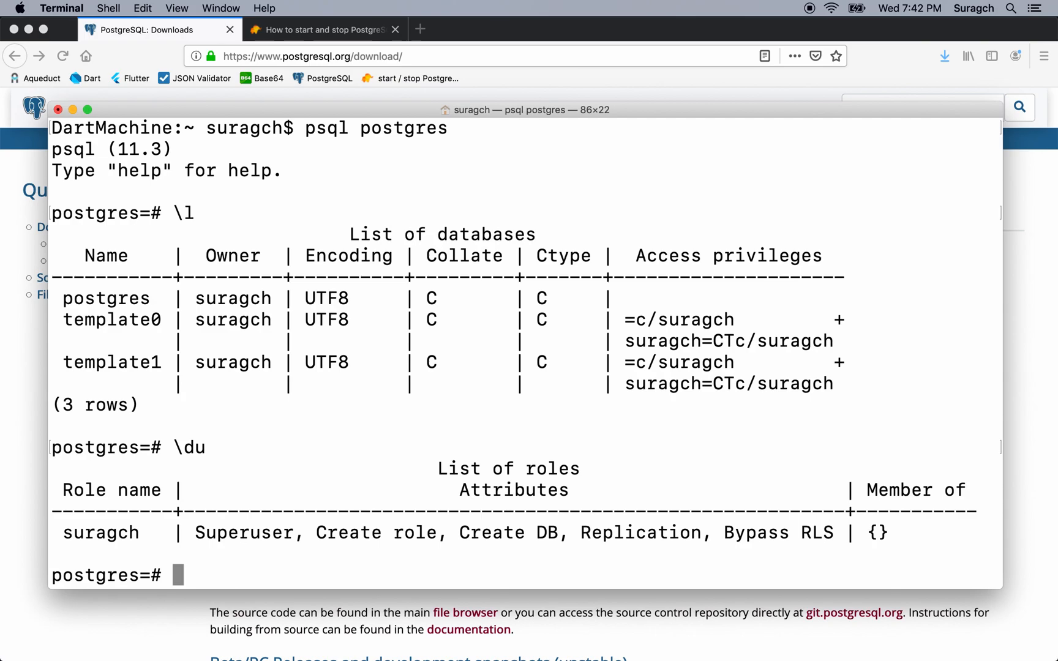
- Run 'CREATE DATABASE words;' and list databases again to confirm words appears
{"action": "type", "text": "CREA"}
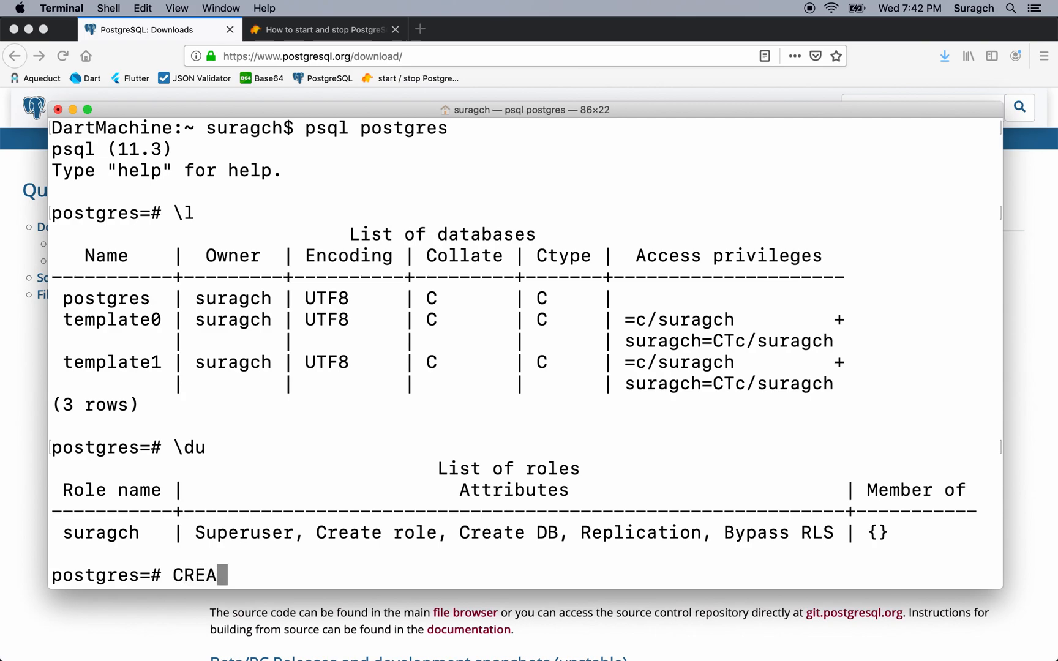
{"action": "type", "text": "TE"}
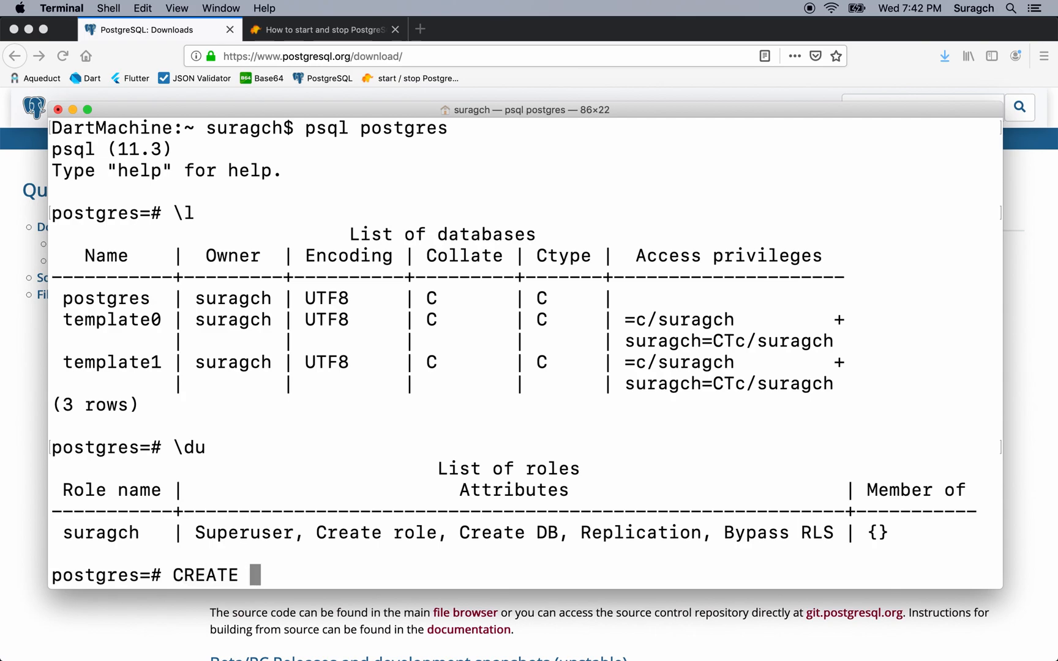
{"action": "type", "text": "DATA"}
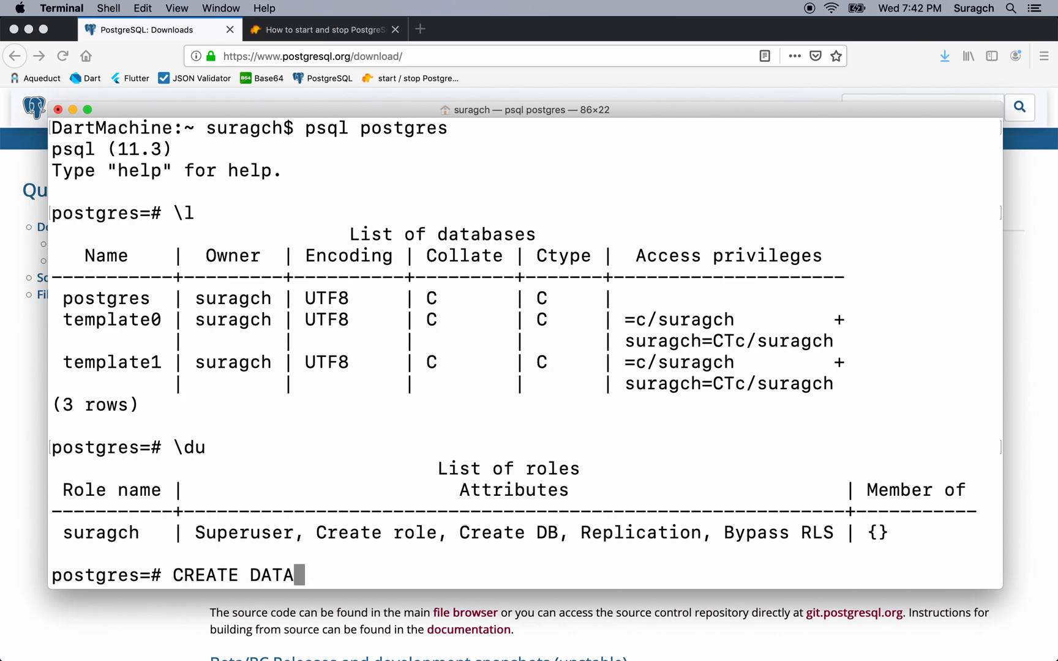
{"action": "type", "text": "BASE"}
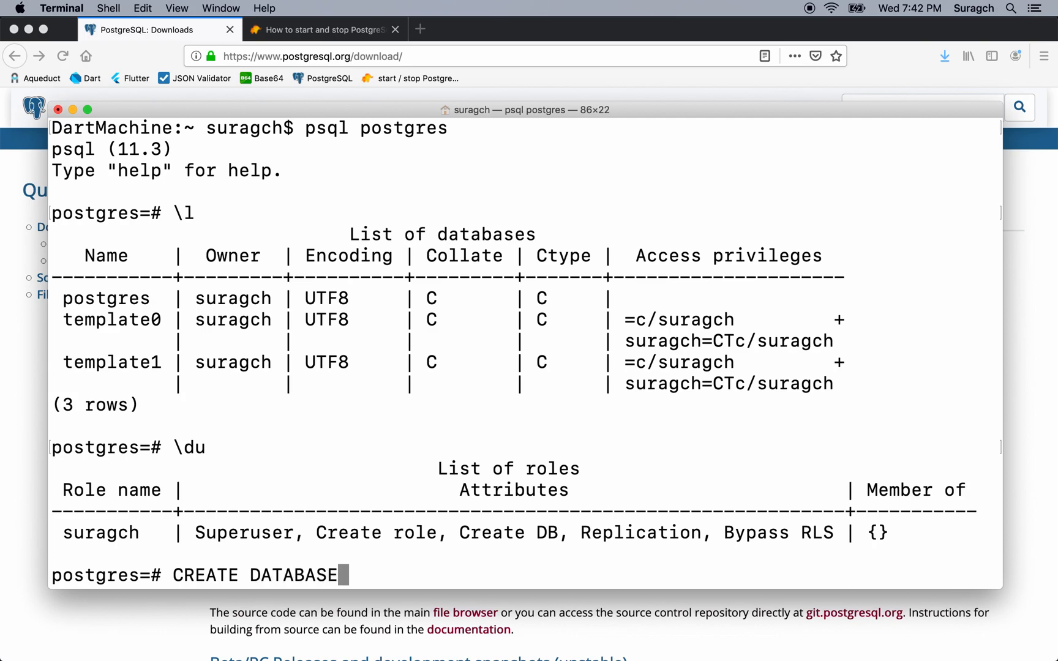
{"action": "type", "text": "words"}
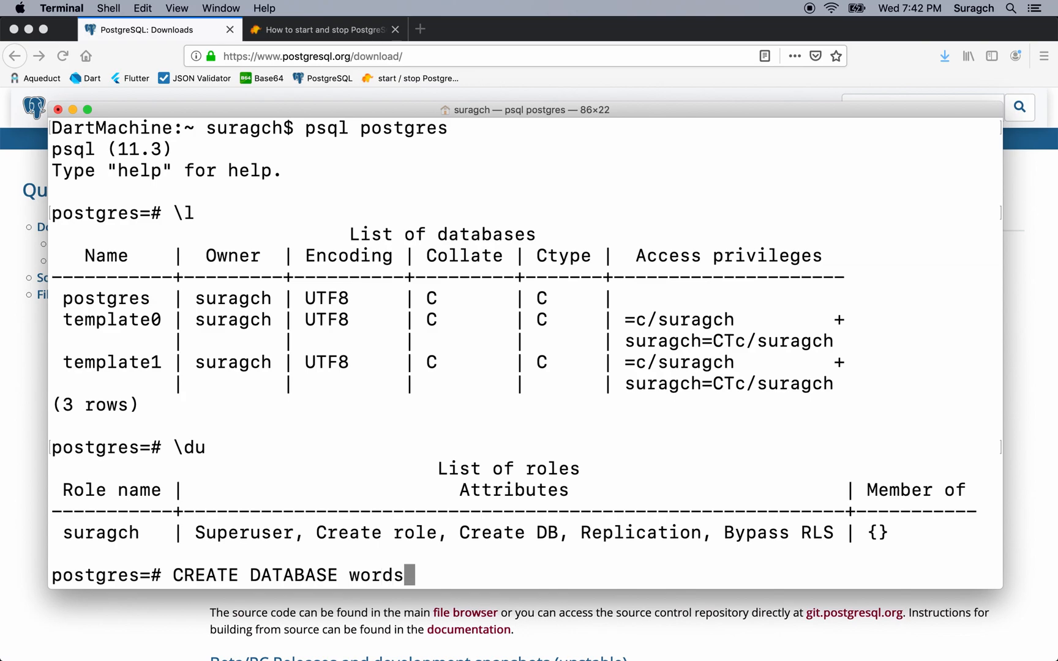
{"action": "type", "text": ";"}
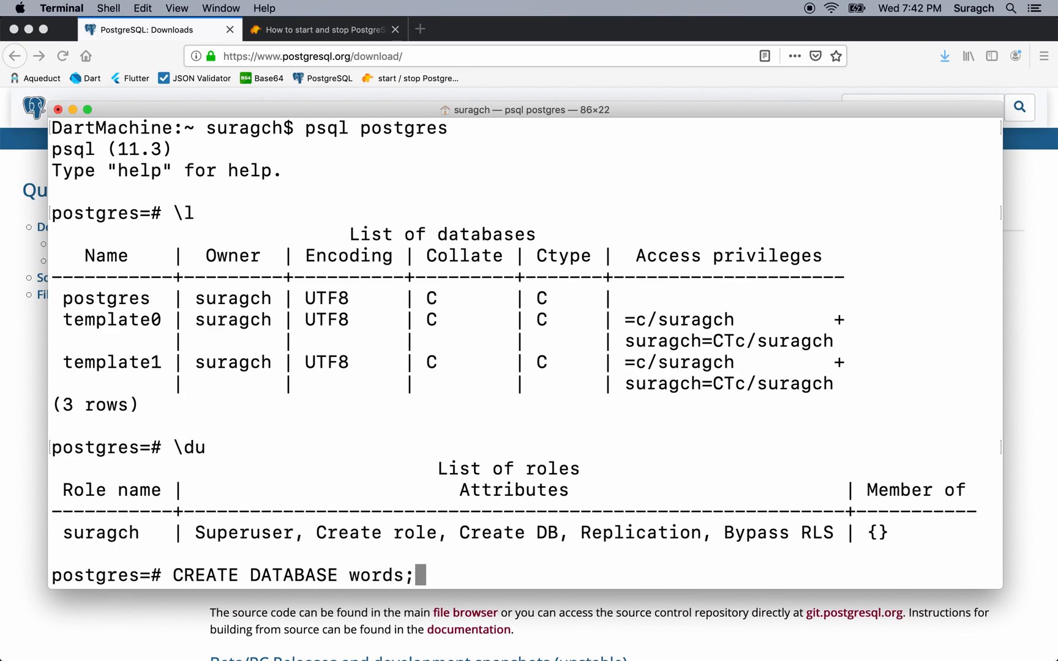
{"action": "key", "text": "Return"}
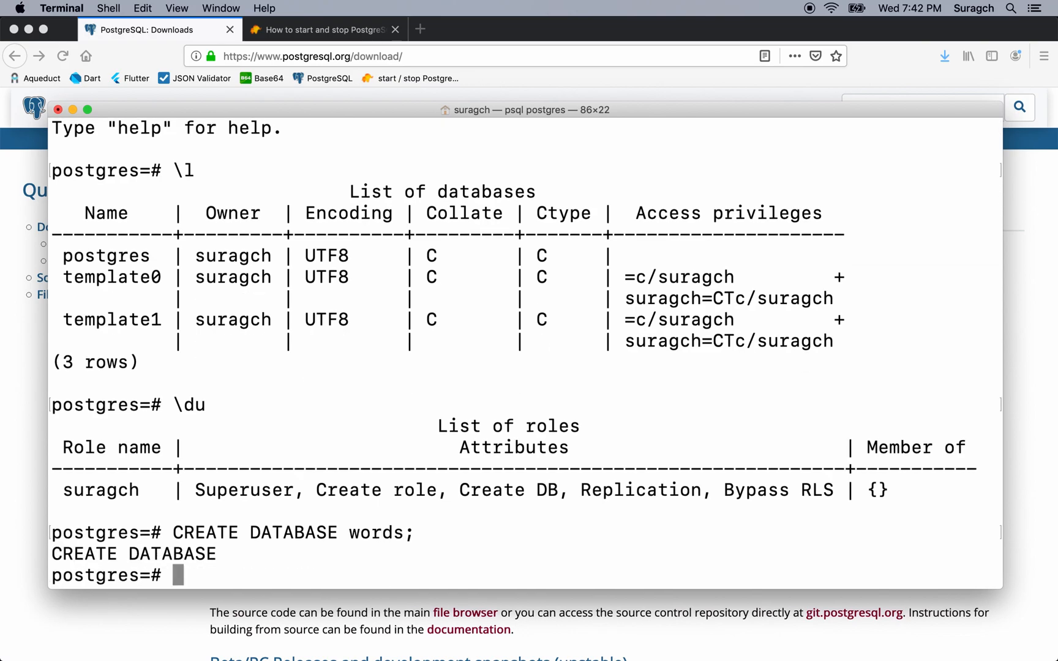
{"action": "type", "text": "\\l"}
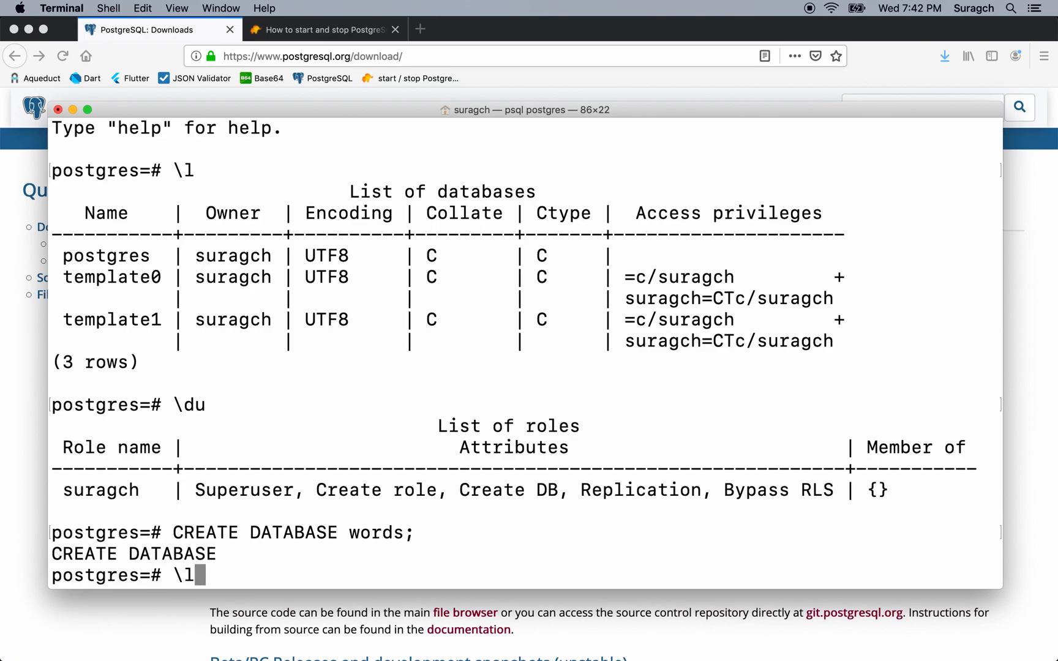
{"action": "key", "text": "Return"}
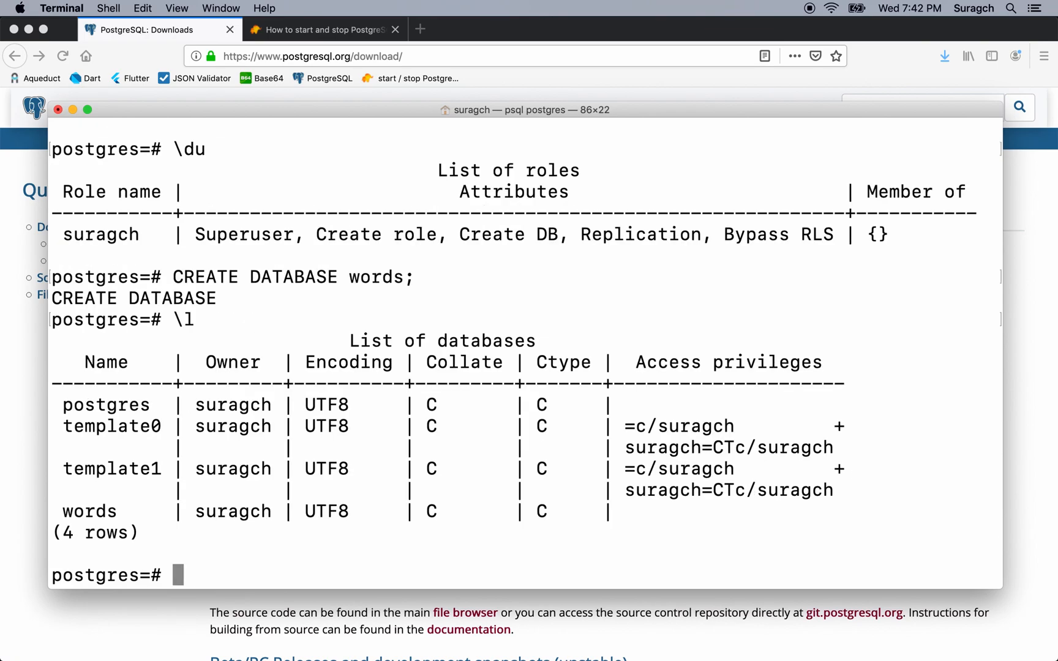
{"action": "double_click", "coordinate": [89, 511]}
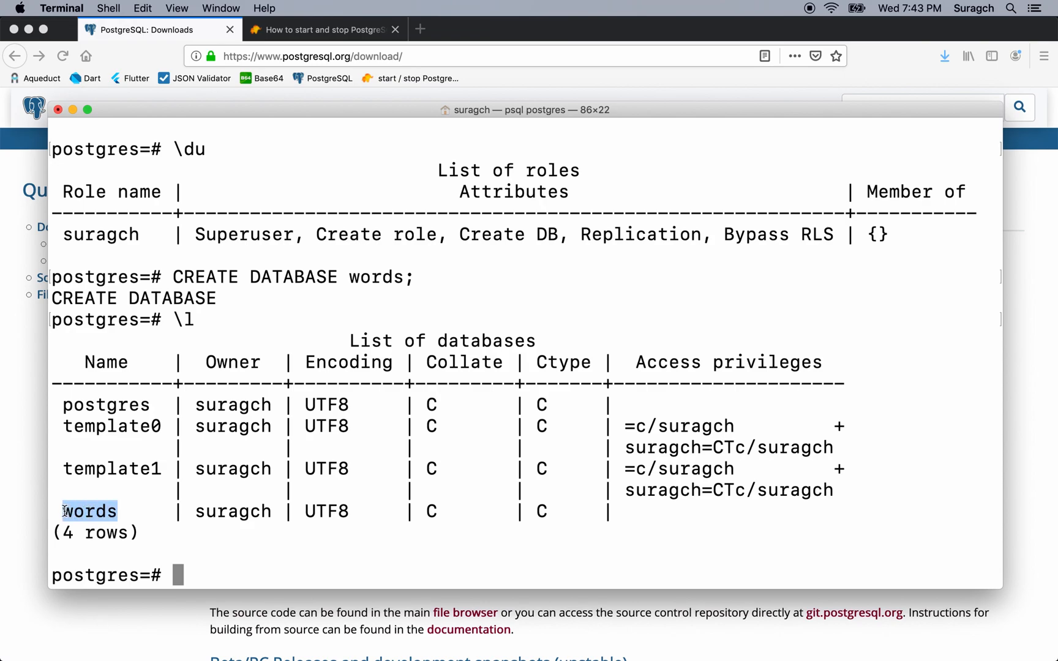
{"action": "mouse_move", "coordinate": [27, 511]}
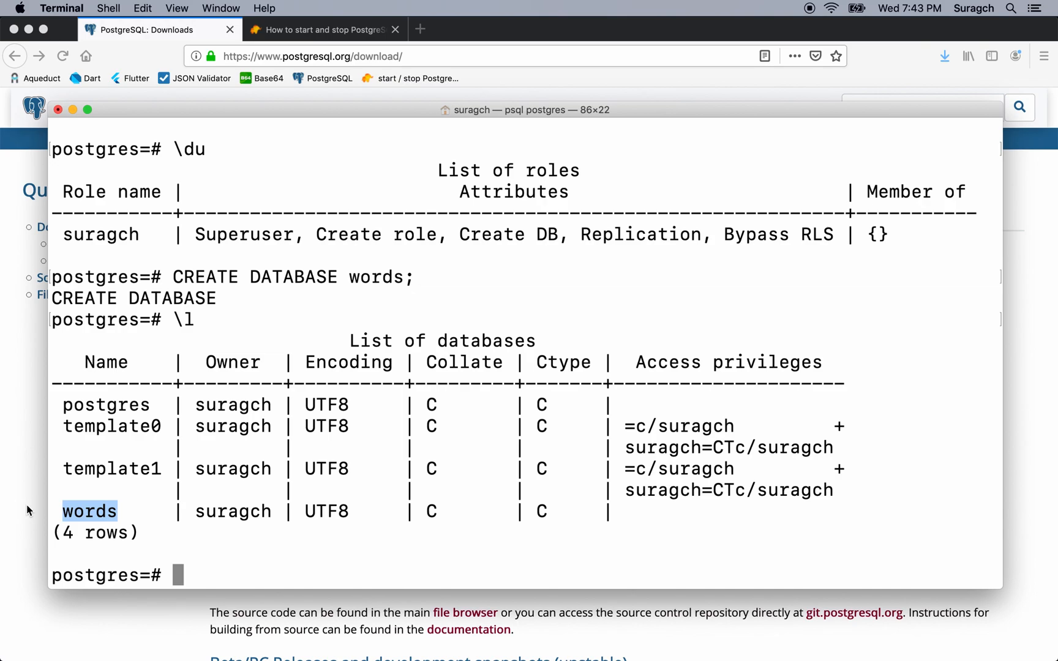
- Run 'CREATE USER words_user WITH createdb;' and list roles showing words_user with Create DB
{"action": "type", "text": "C"}
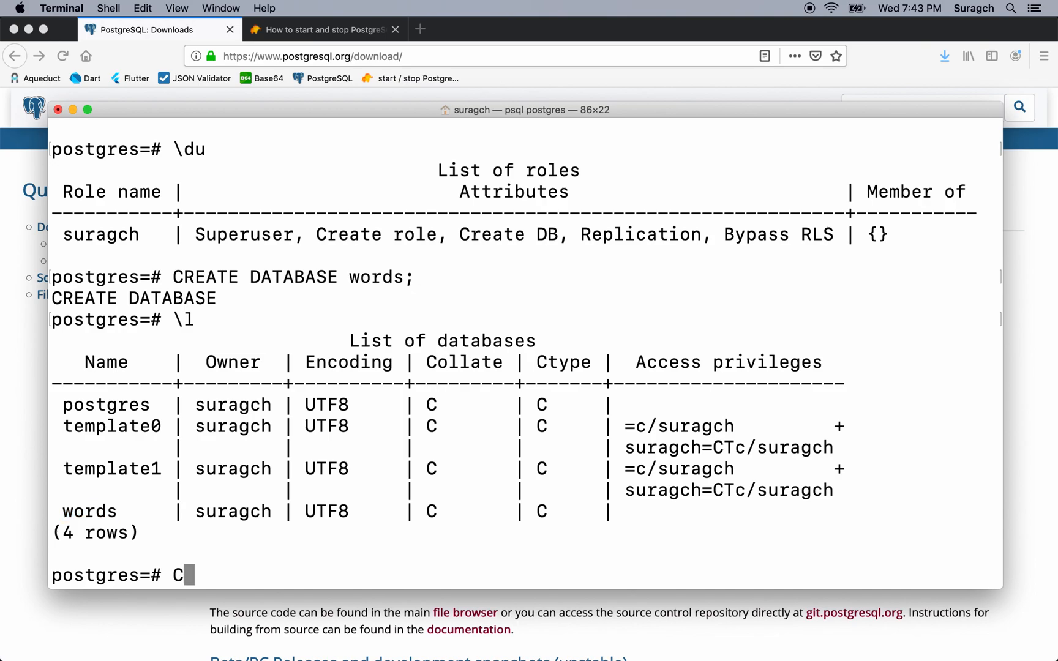
{"action": "type", "text": "REATE"}
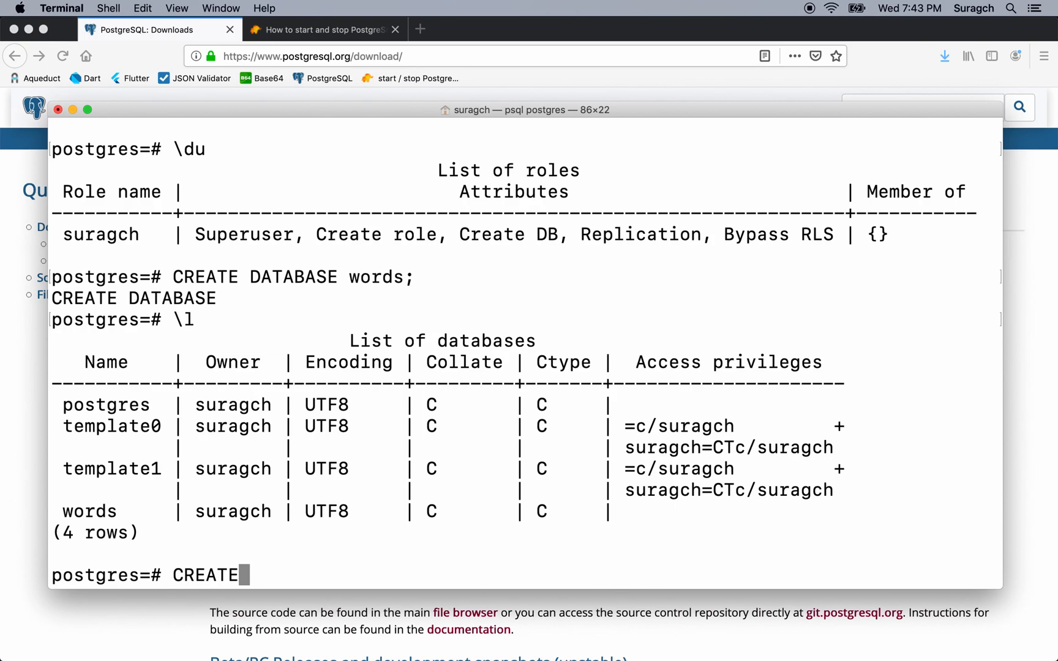
{"action": "type", "text": "US"}
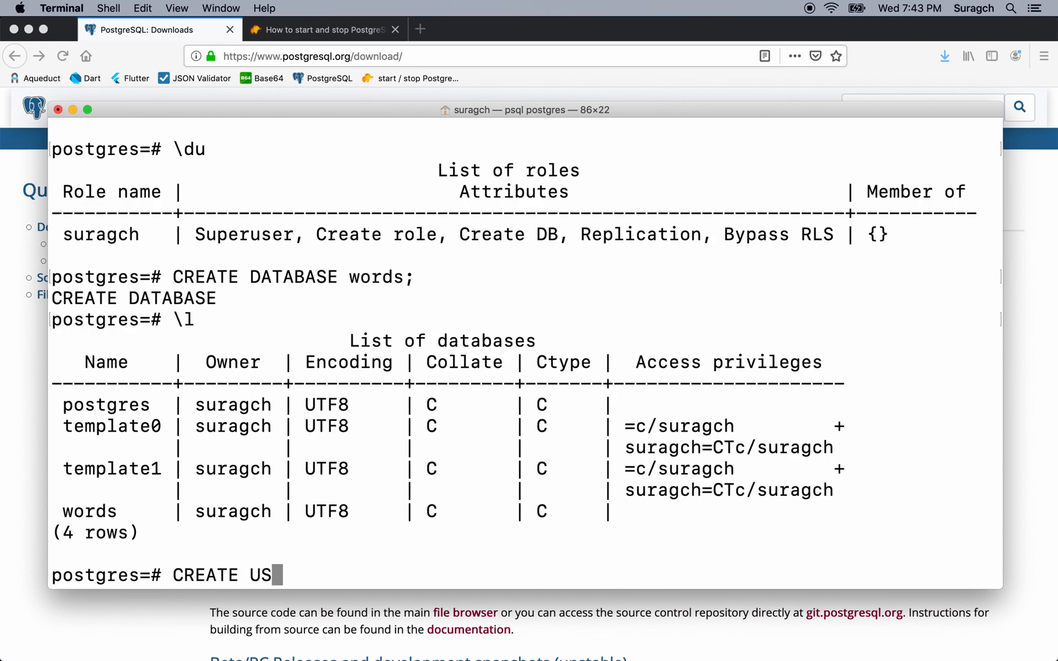
{"action": "type", "text": "ER"}
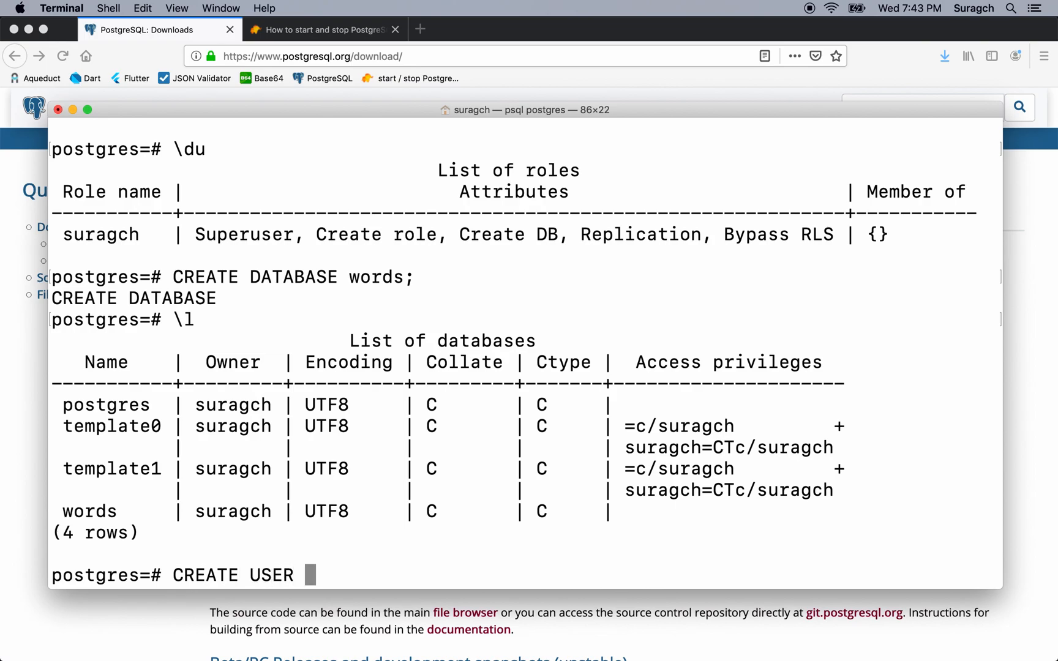
{"action": "type", "text": "words"}
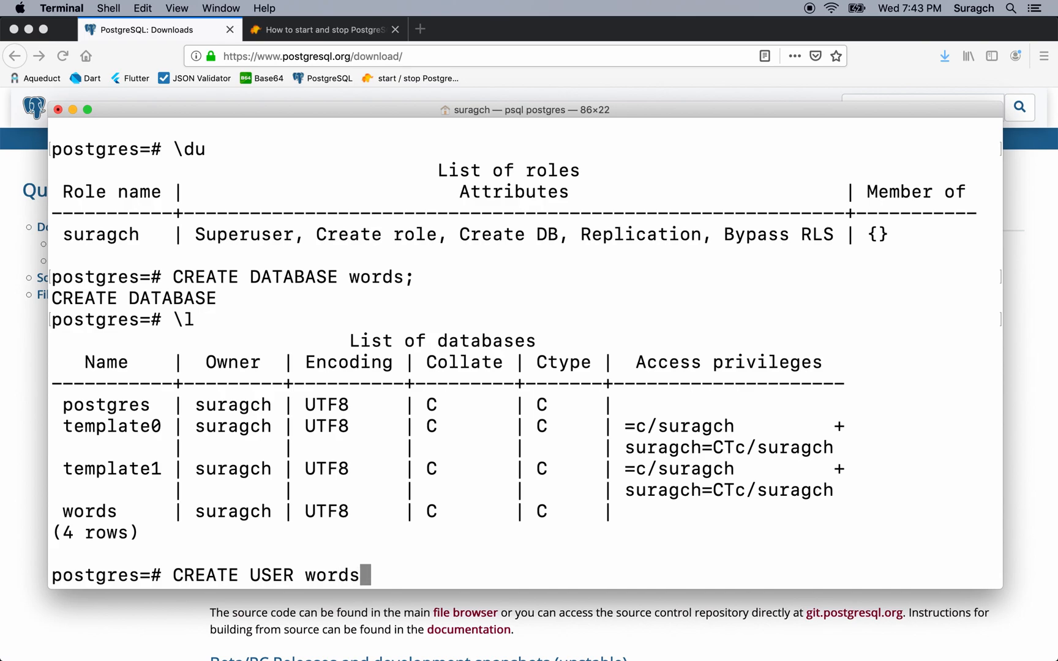
{"action": "type", "text": "_user"}
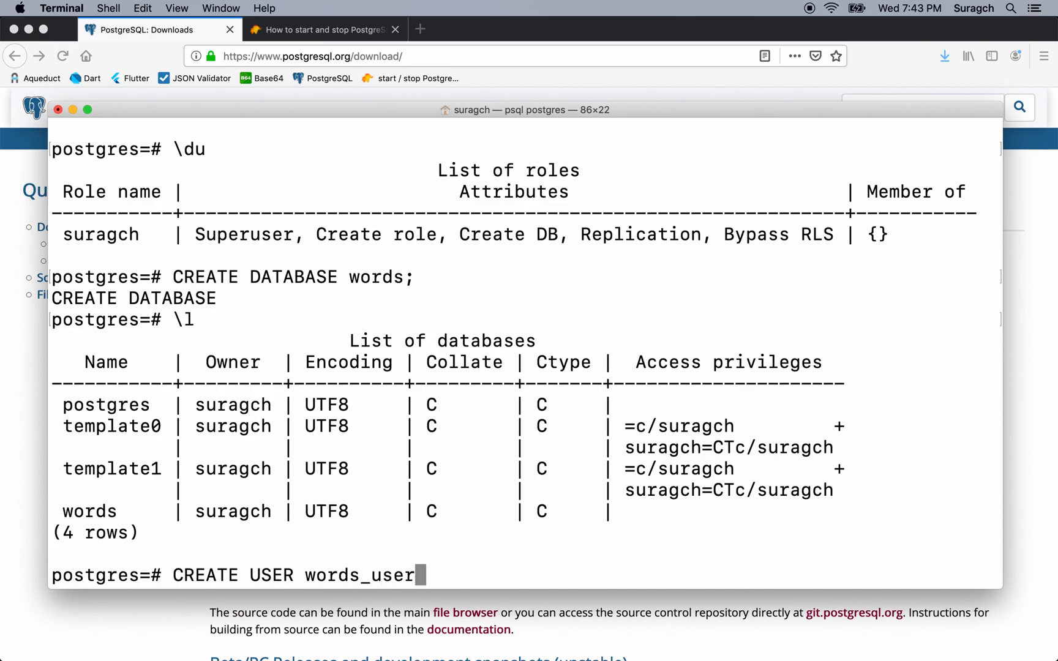
{"action": "type", "text": "WITH"}
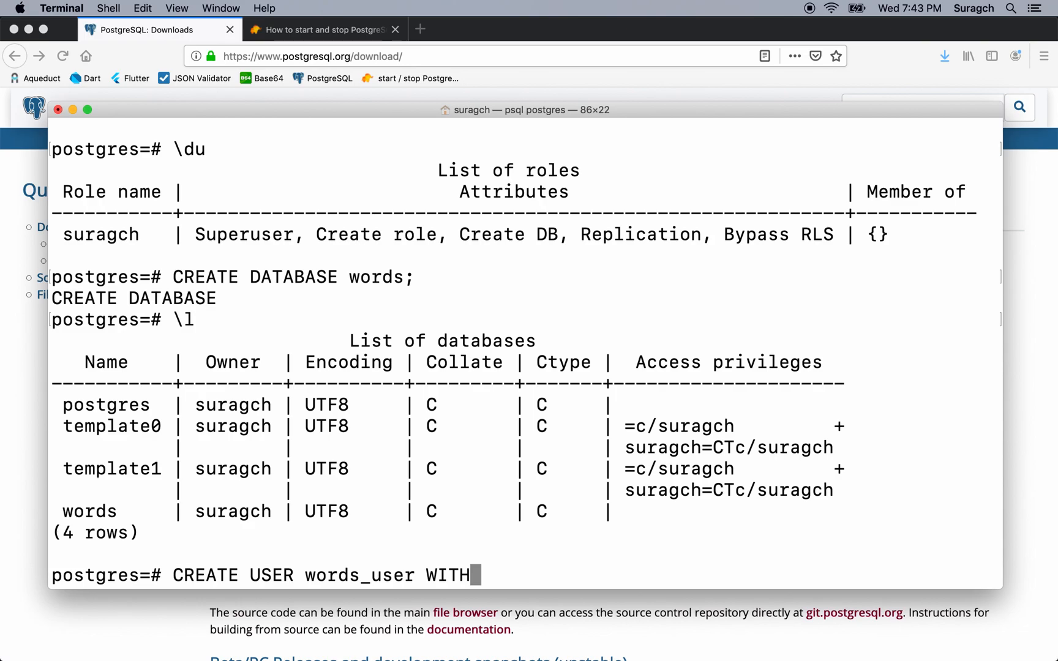
{"action": "type", "text": "C"}
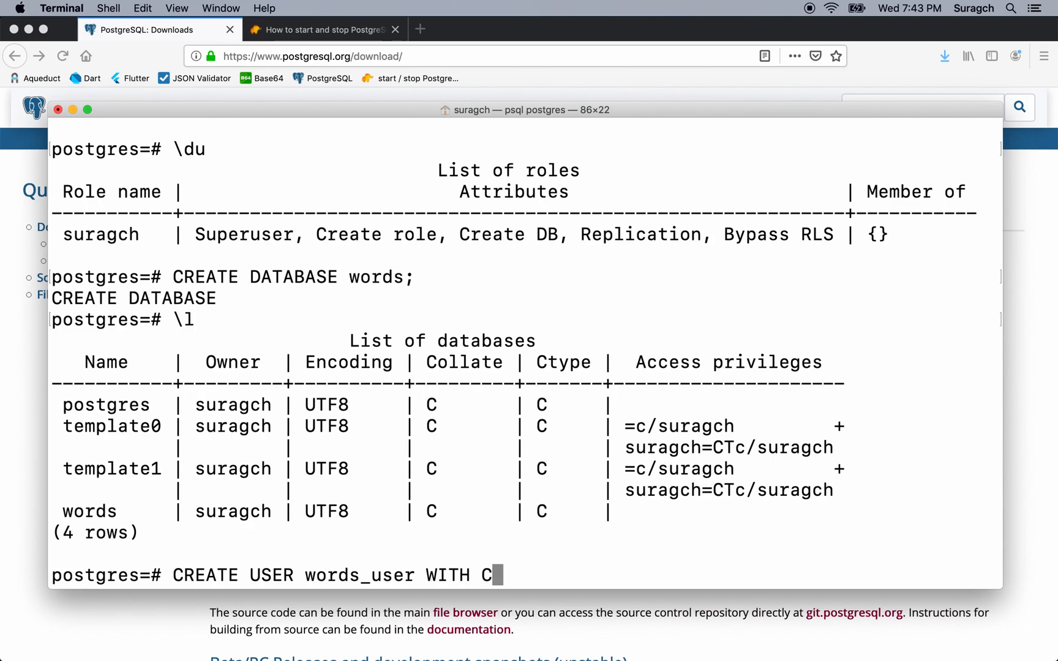
{"action": "type", "text": "reate"}
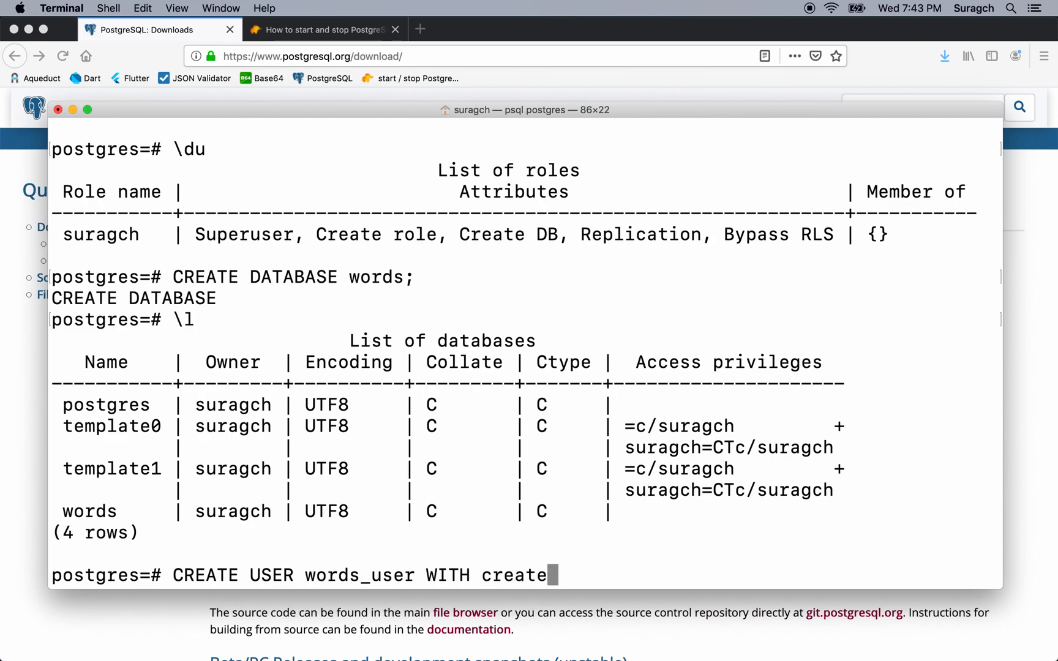
{"action": "type", "text": "d"}
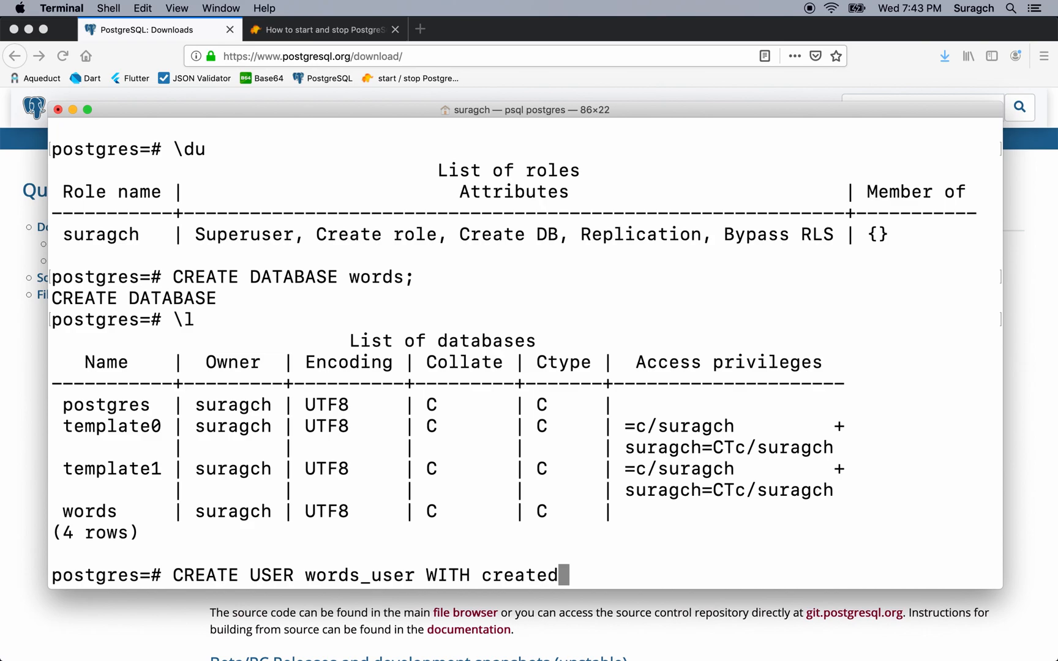
{"action": "type", "text": "b;"}
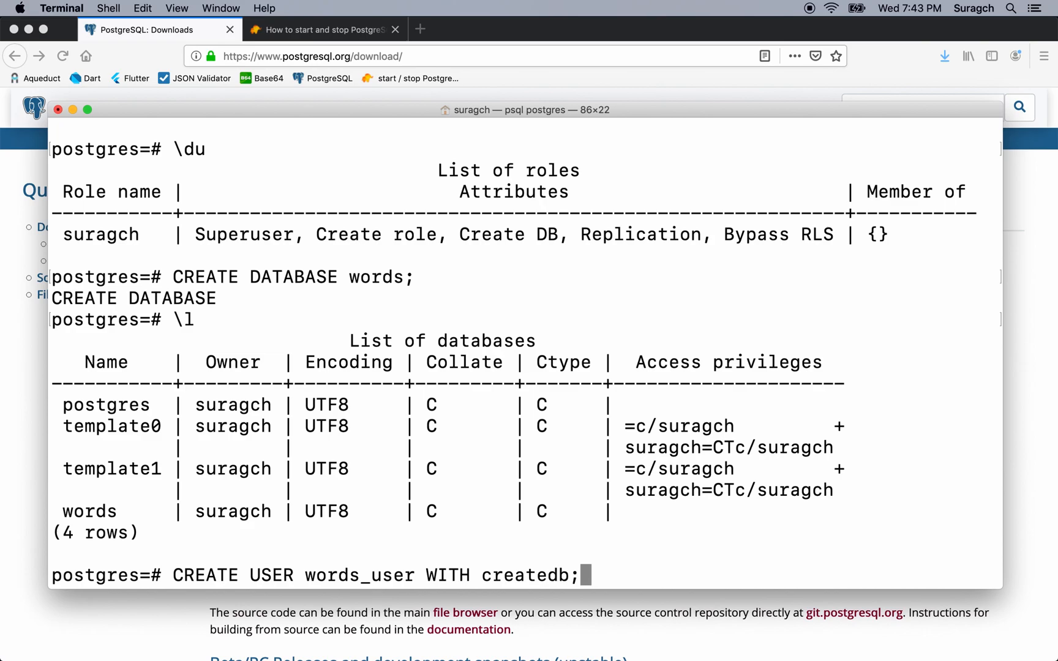
{"action": "key", "text": "Return"}
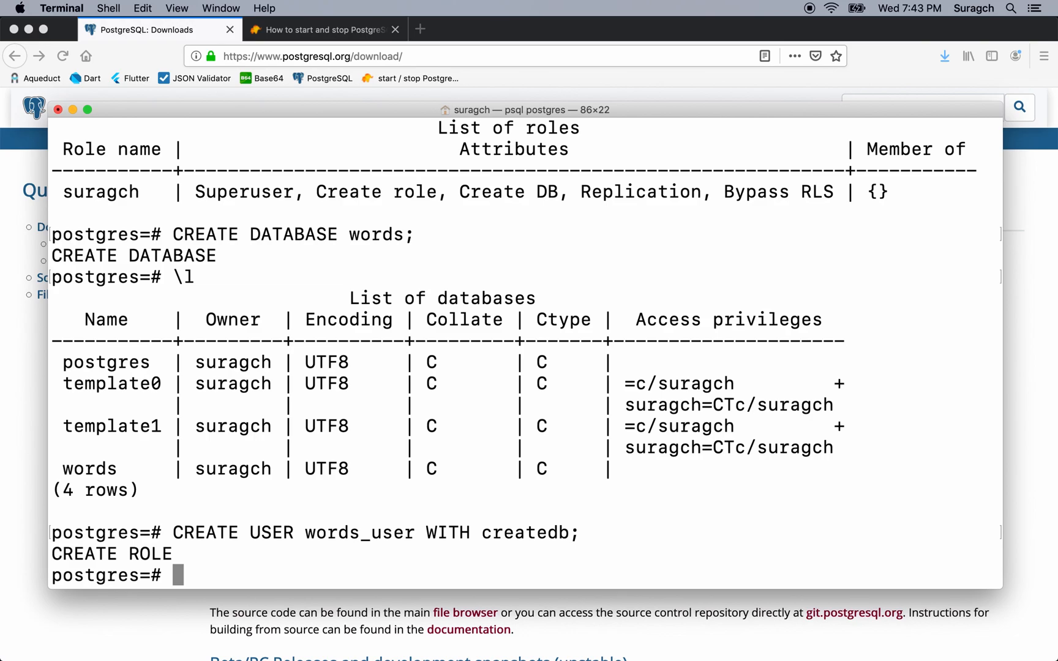
{"action": "type", "text": "\\du"}
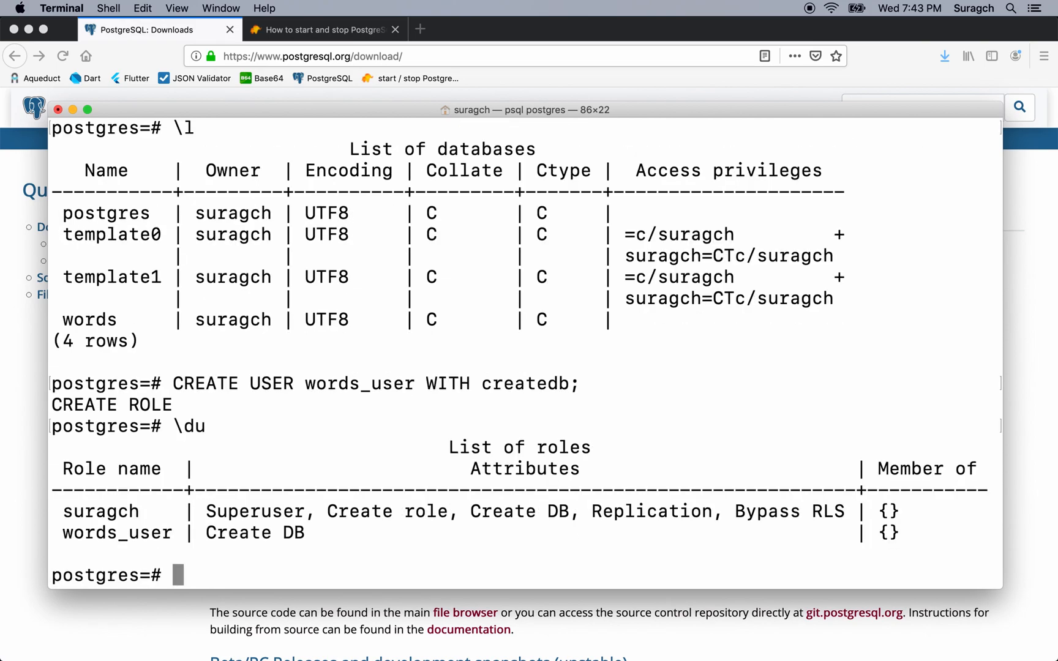
{"action": "double_click", "coordinate": [116, 533]}
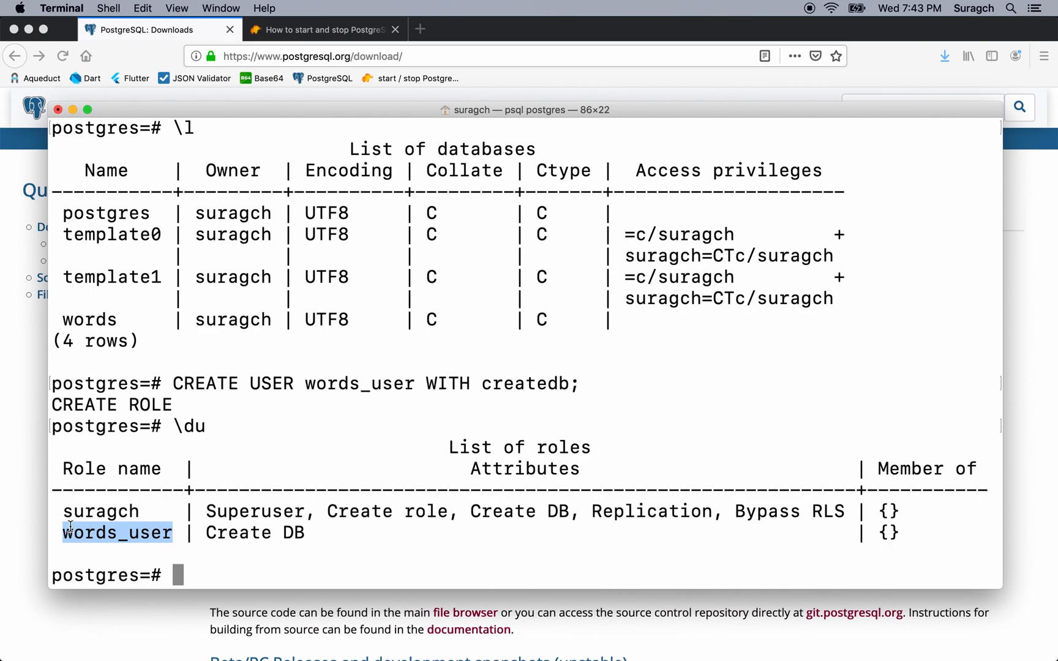
{"action": "mouse_move", "coordinate": [23, 529]}
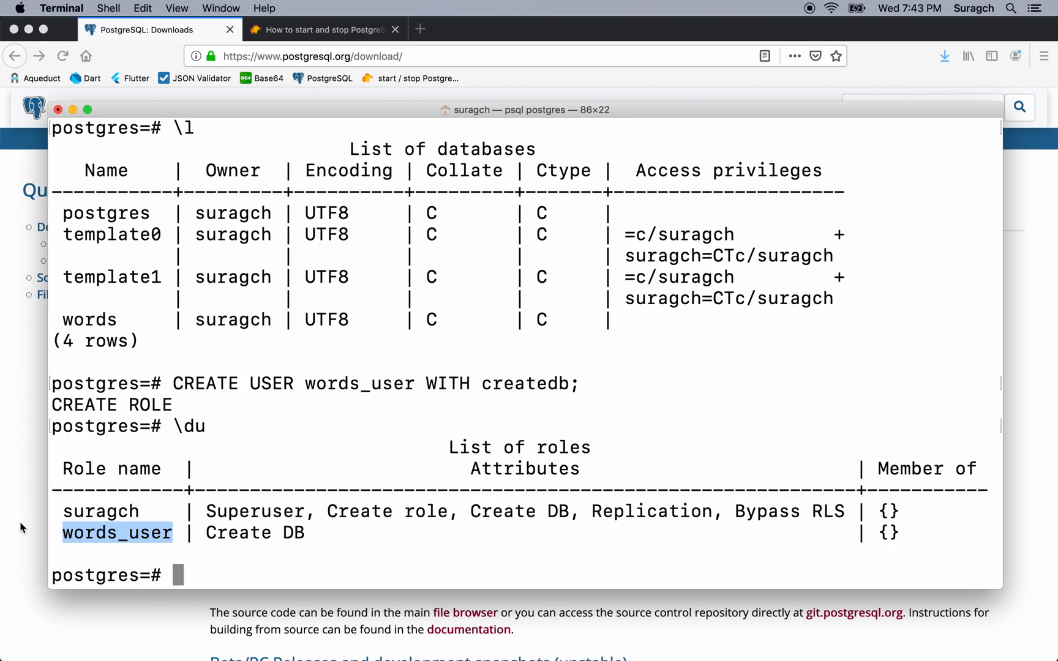
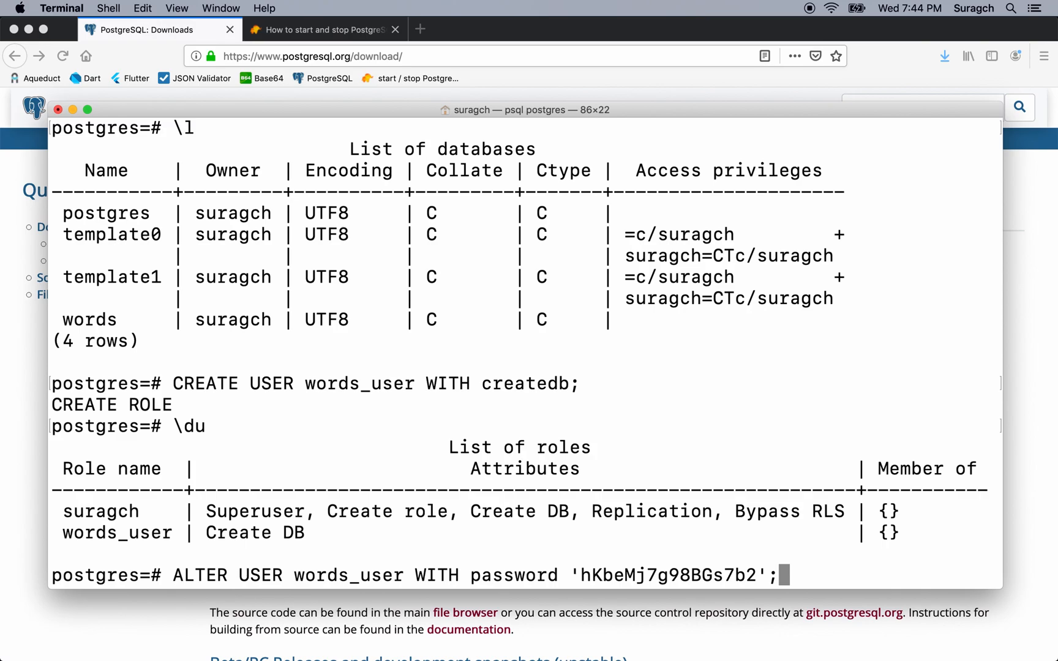
{"action": "key", "text": "Return"}
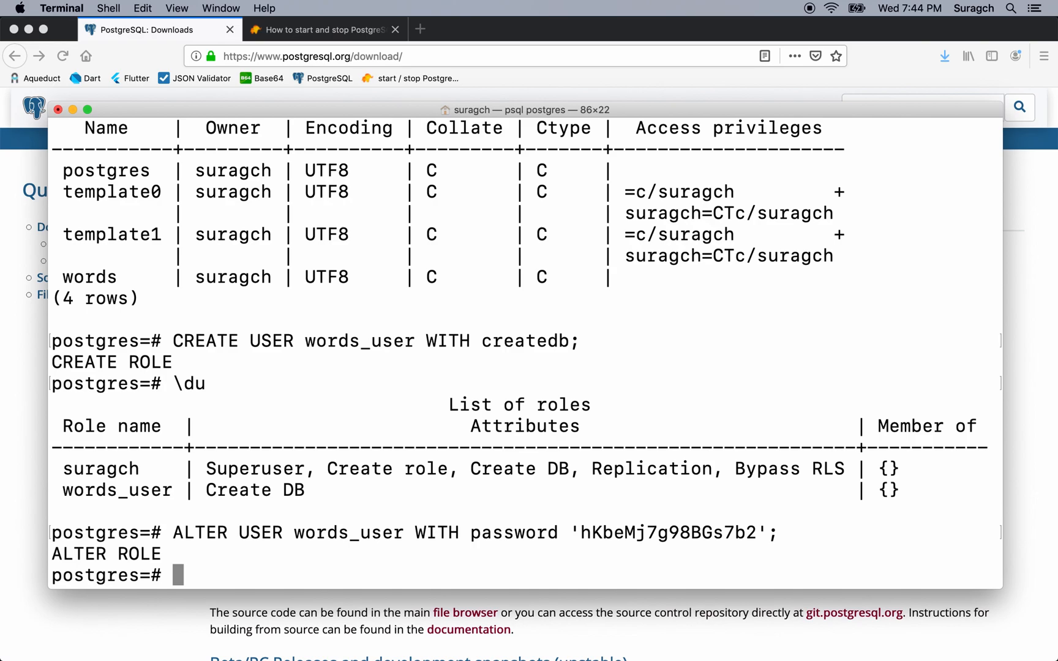
- Run 'GRANT all ON database words to words_user;' to give it all privileges on words
{"action": "type", "text": "GRANT"}
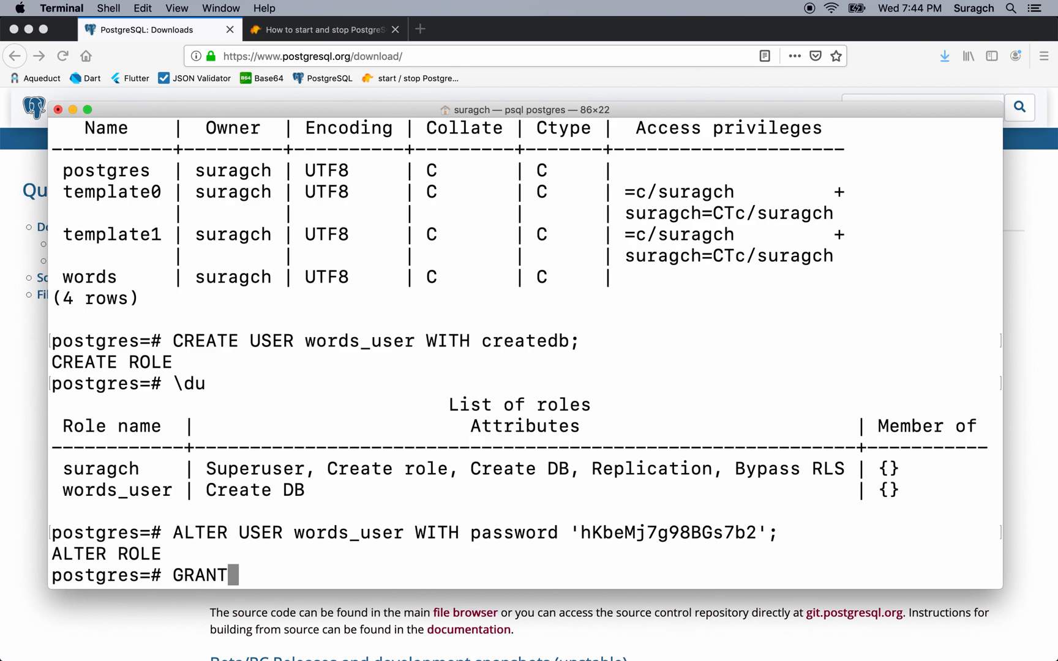
{"action": "type", "text": "all ON"}
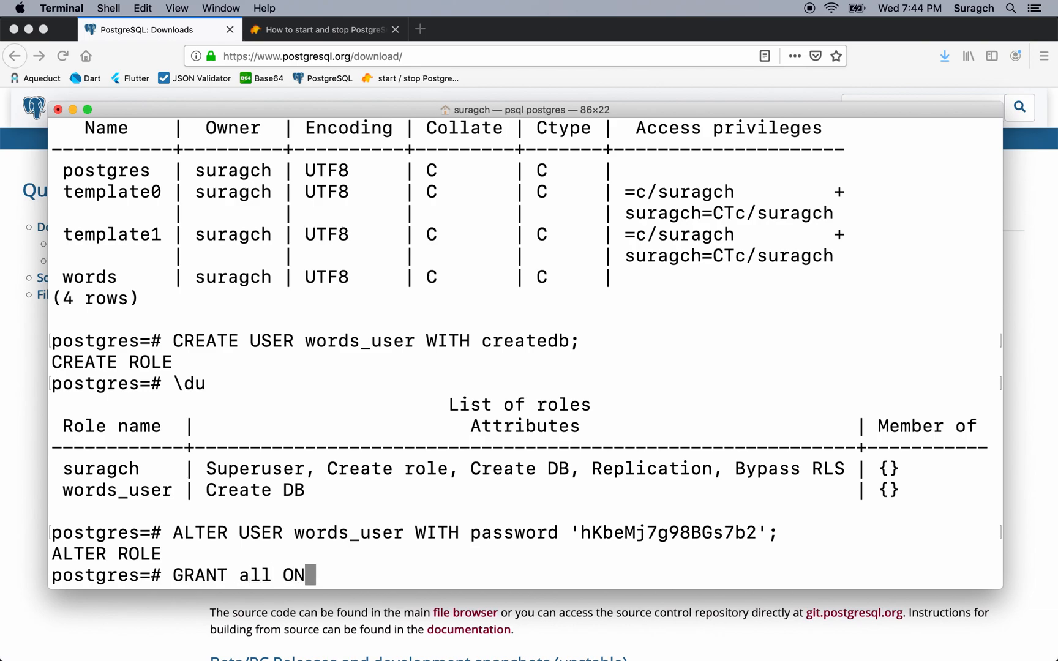
{"action": "type", "text": "dat"}
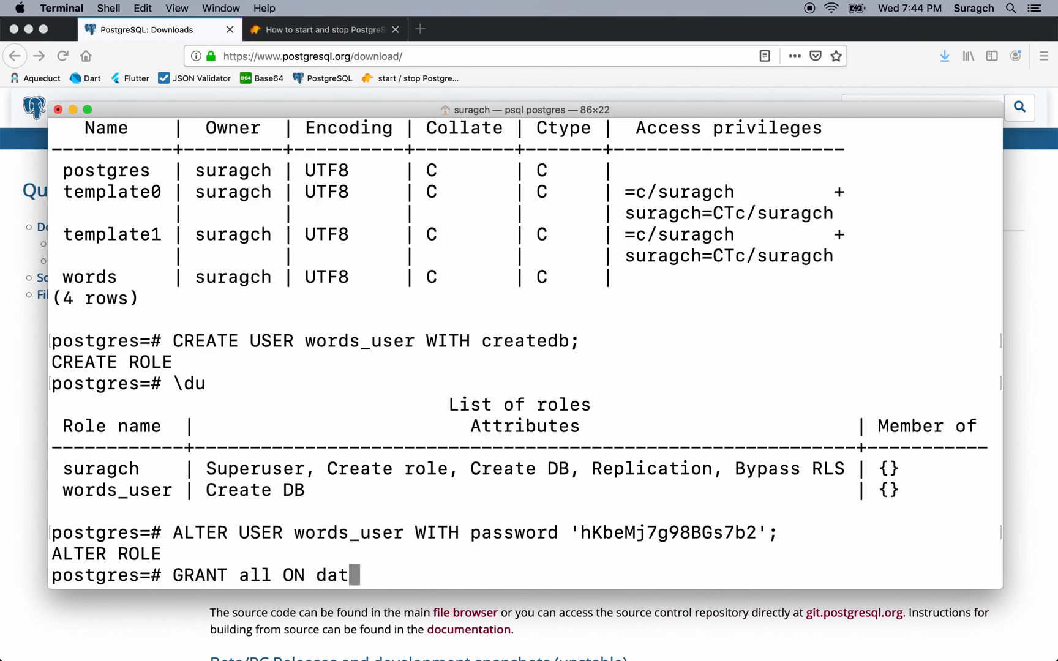
{"action": "type", "text": "abase wo"}
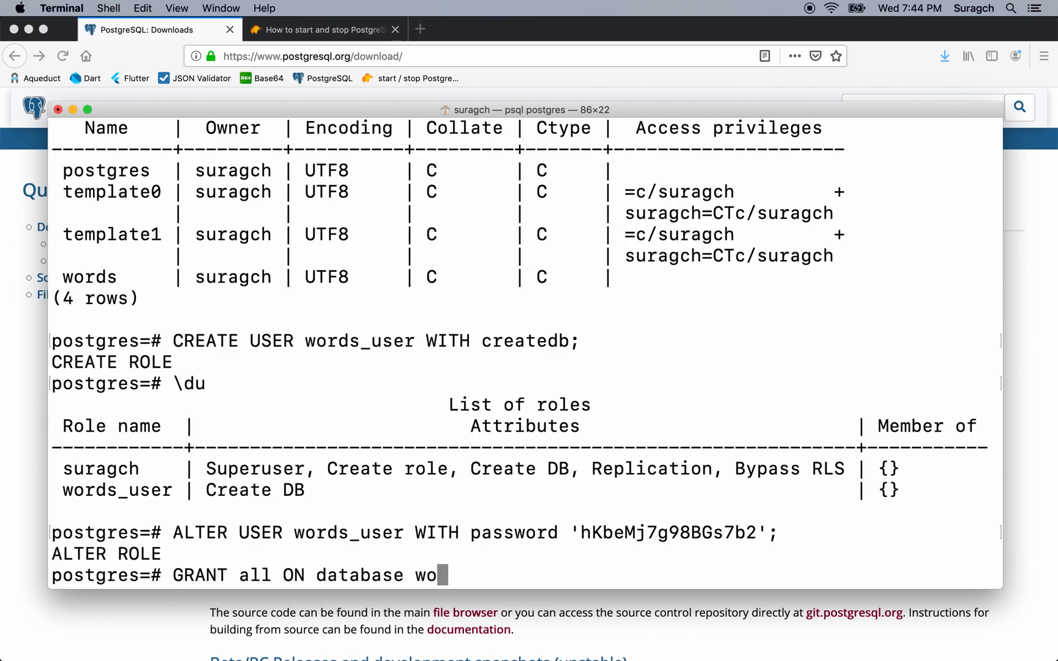
{"action": "type", "text": "rds"}
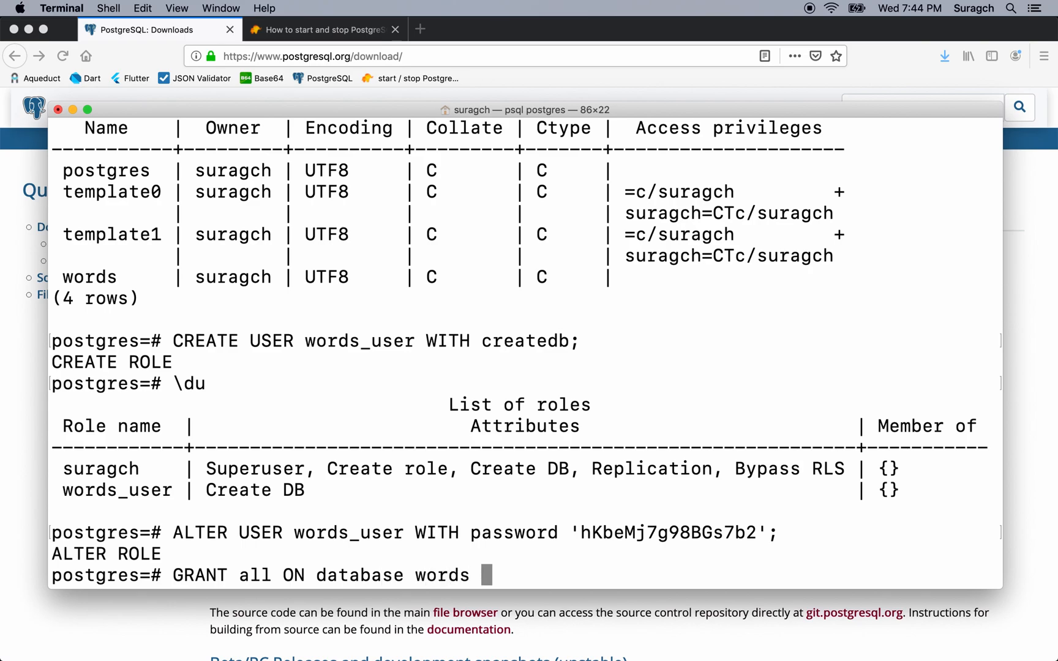
{"action": "type", "text": "to wor"}
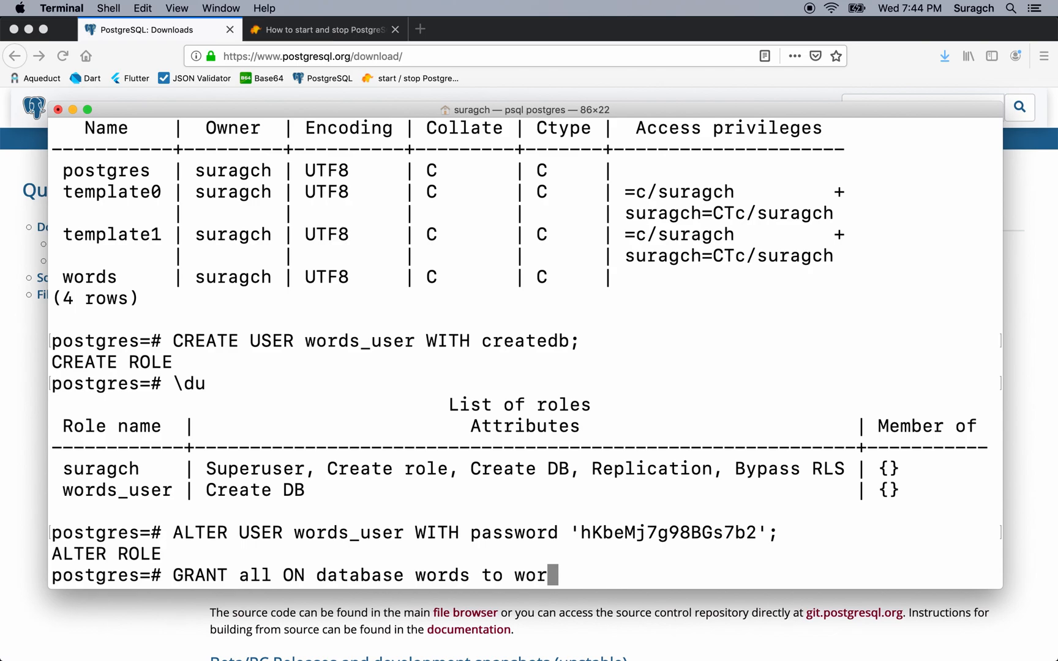
{"action": "type", "text": "ds_use"}
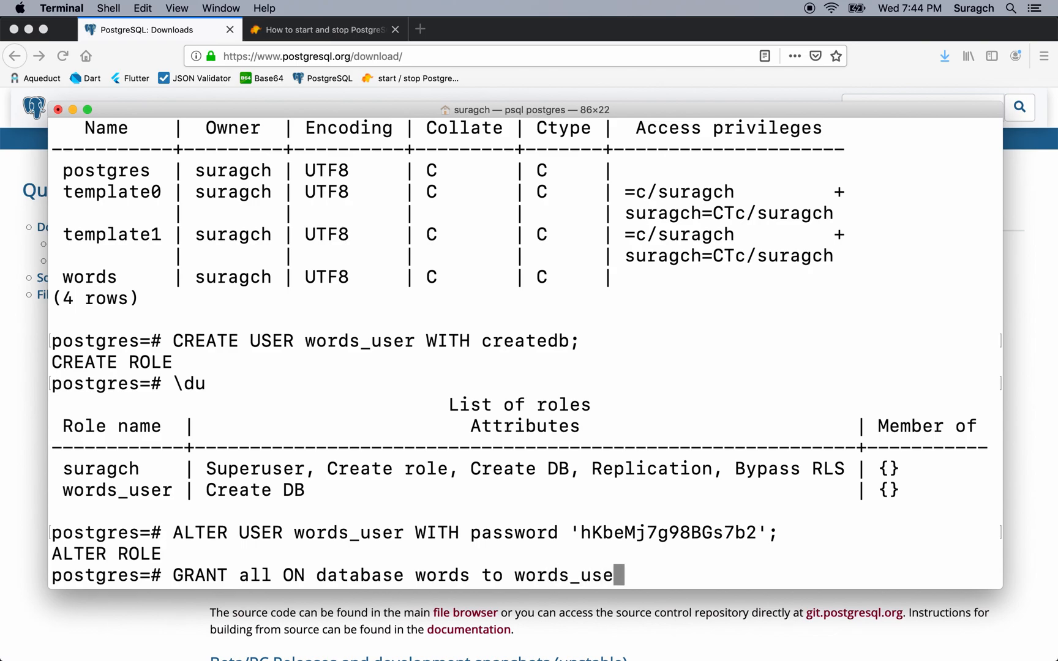
{"action": "type", "text": "r;"}
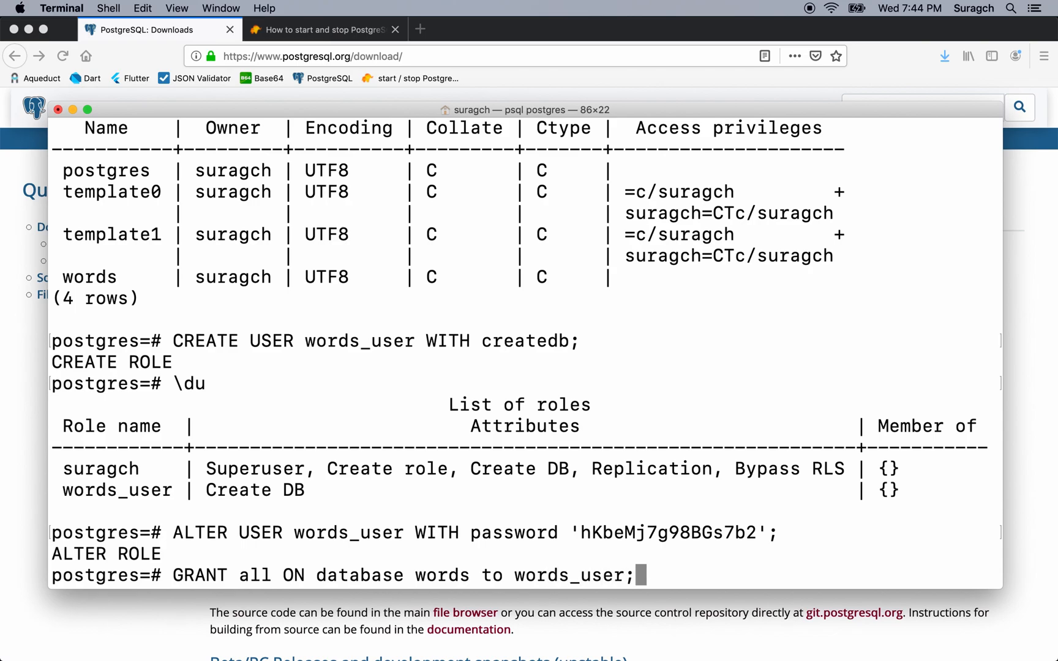
{"action": "key", "text": "Return"}
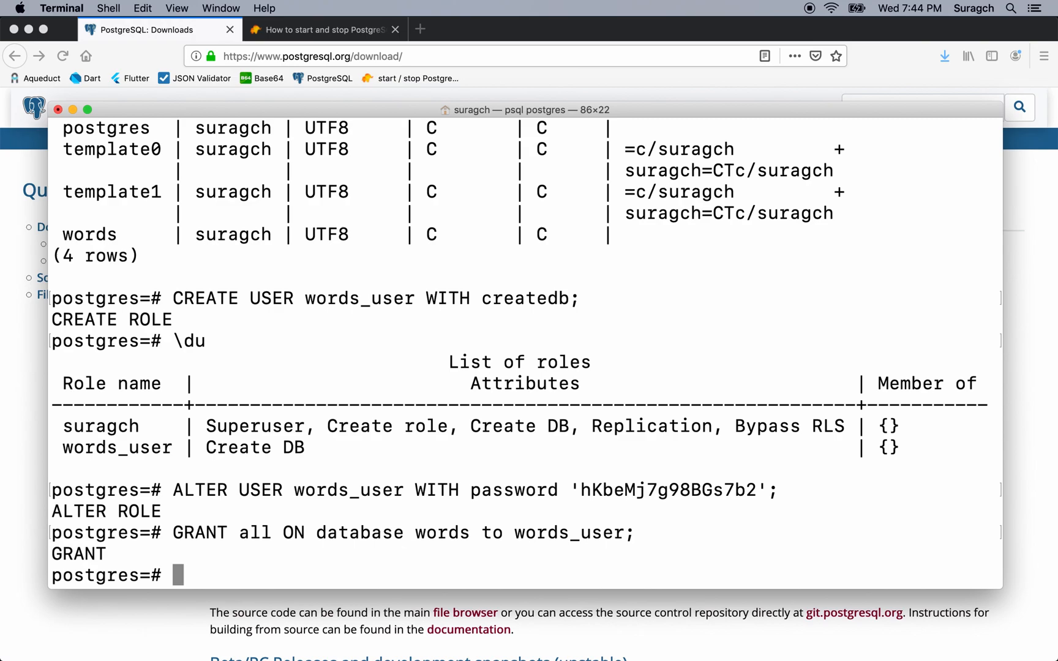
{"action": "type", "text": "\\"}
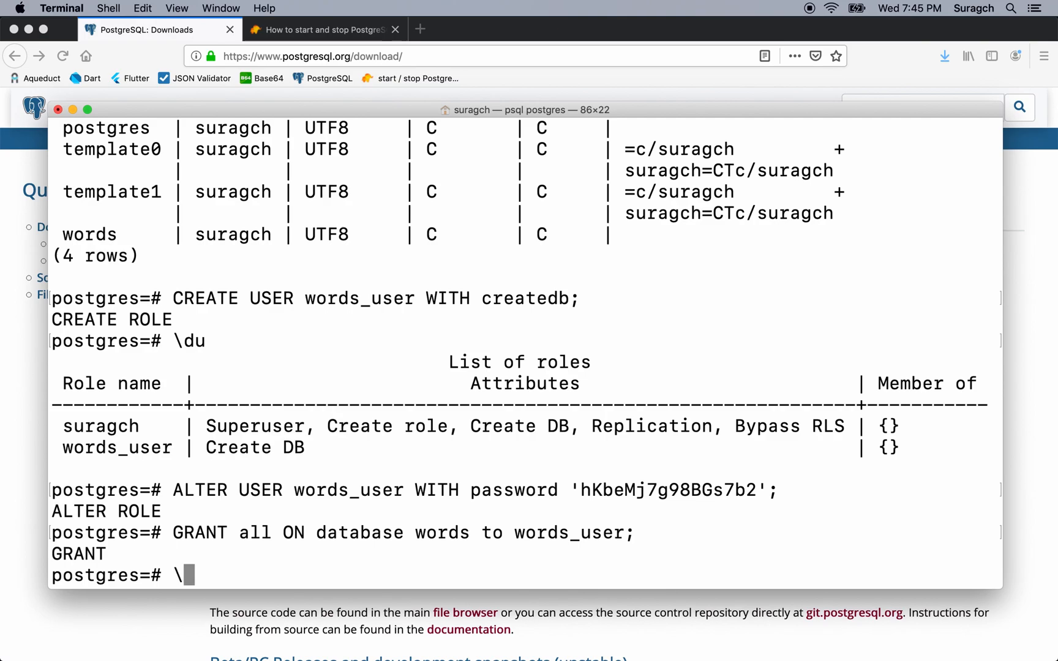